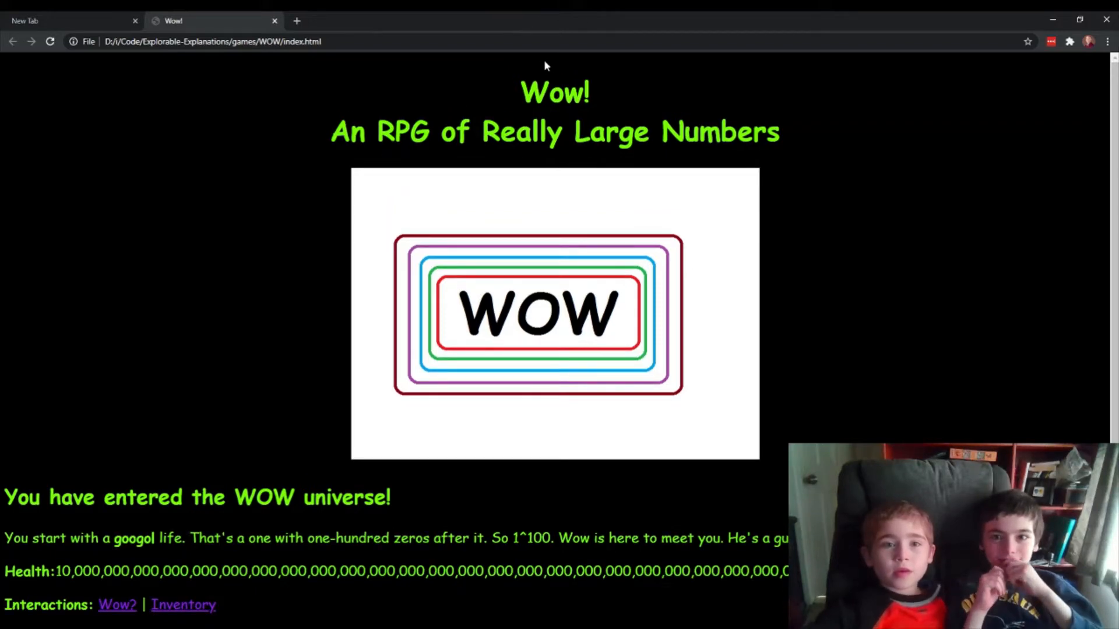
mouse_move(479, 112)
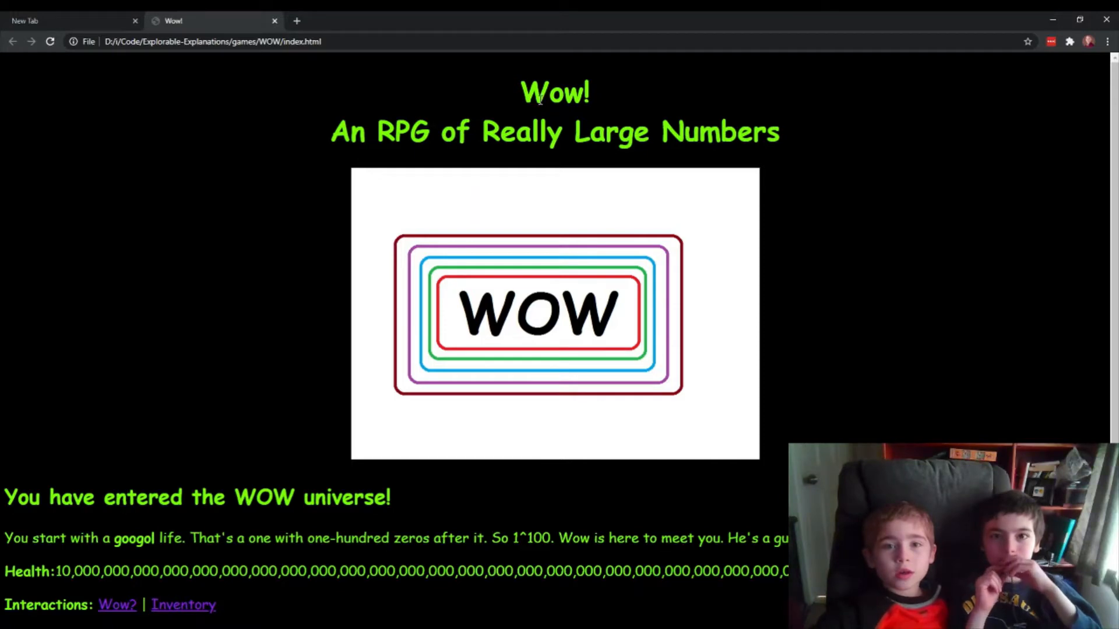
mouse_move(714, 138)
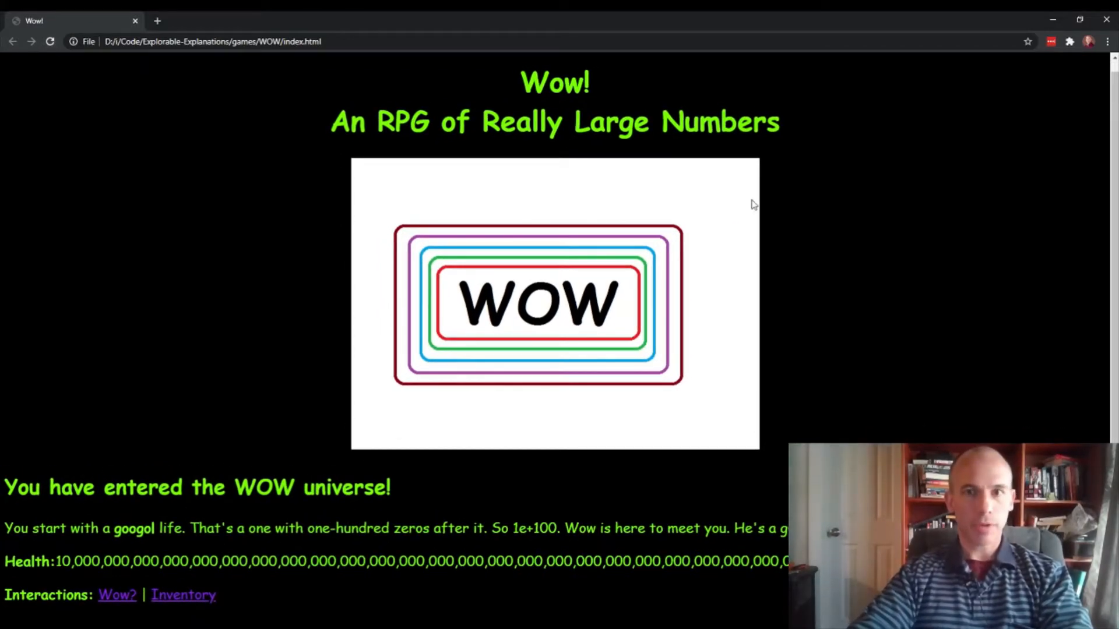
mouse_move(199, 452)
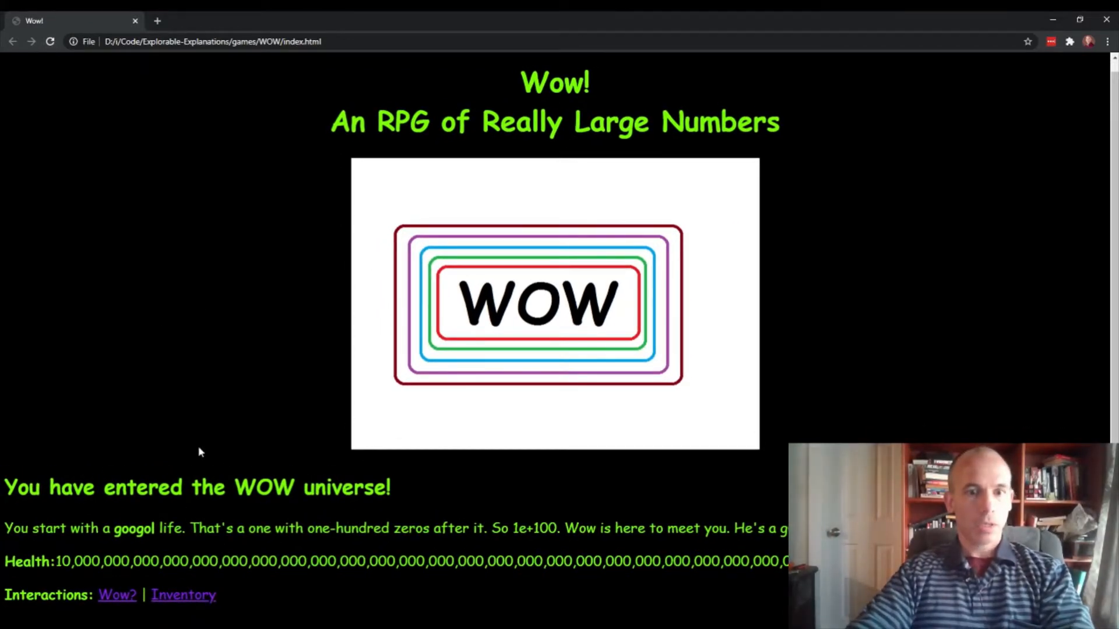
mouse_move(193, 578)
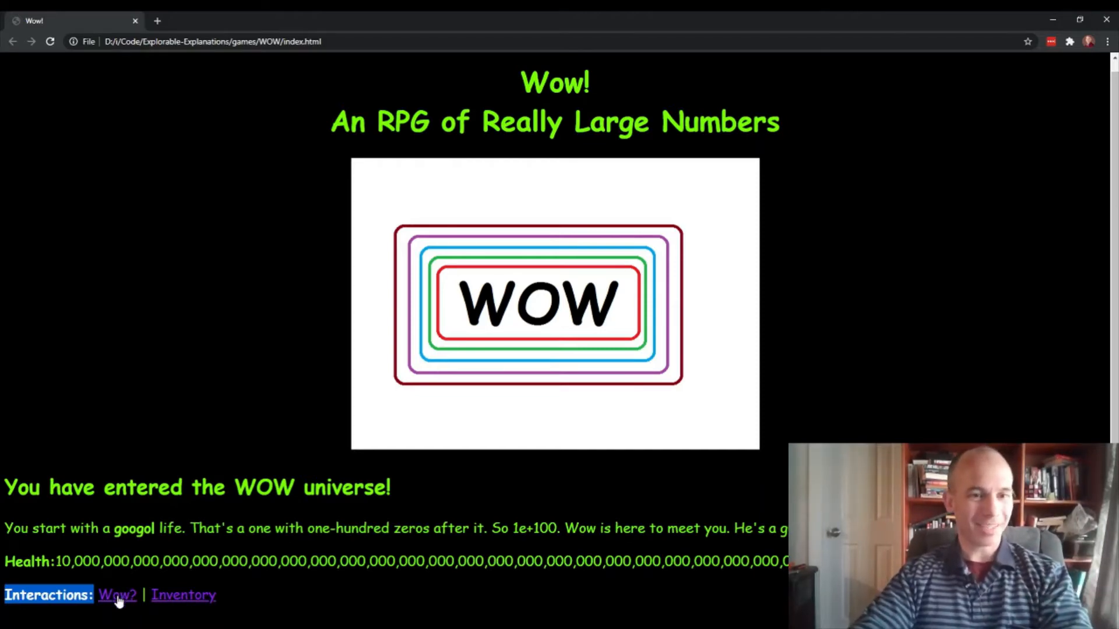
Meet Wow via the 'Wow?' link and follow the story through to the KA-POW blast
left_click(117, 594)
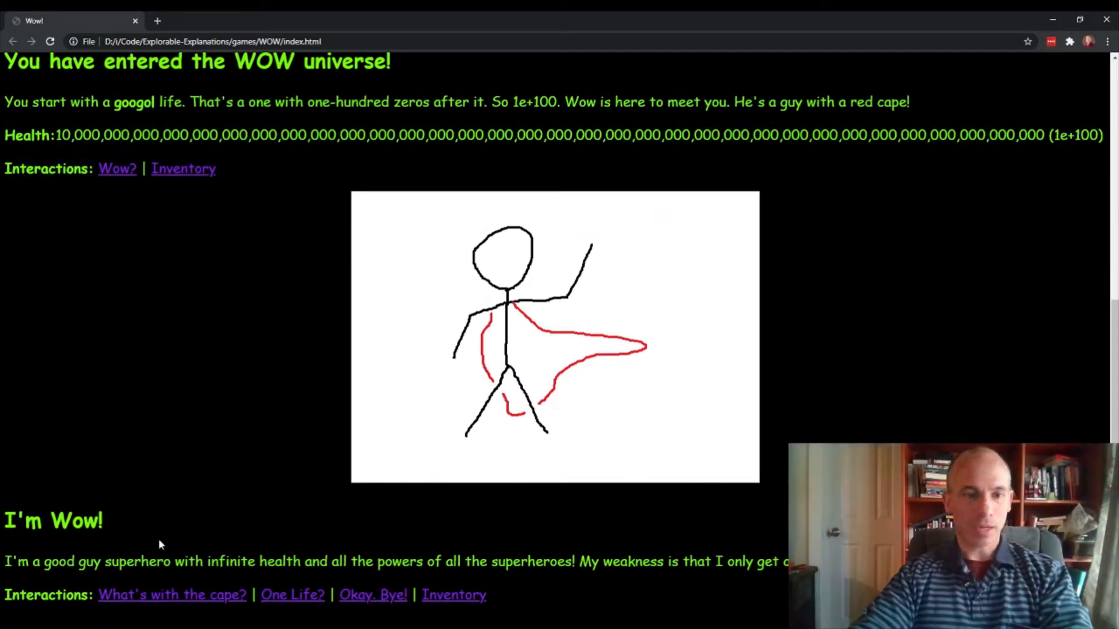
scroll("down", 3)
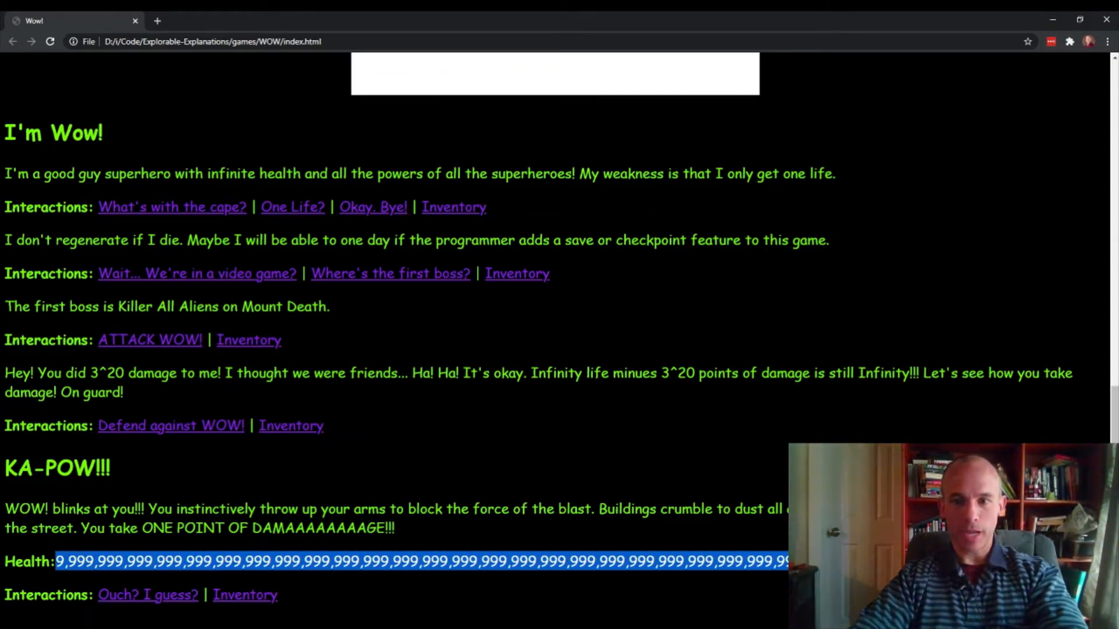
mouse_move(794, 321)
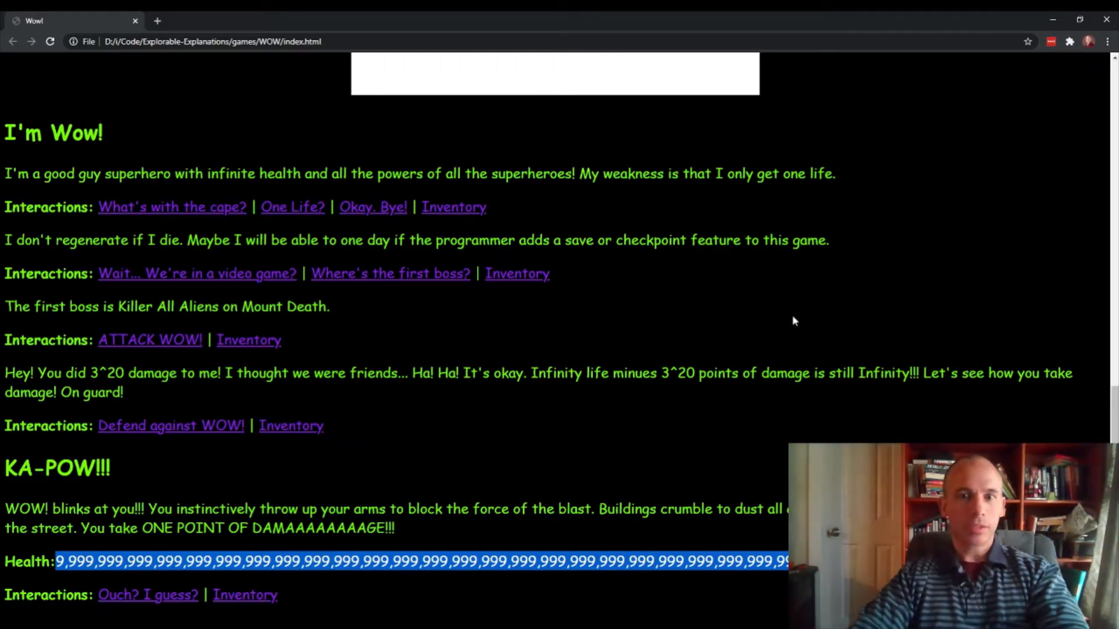
mouse_move(785, 329)
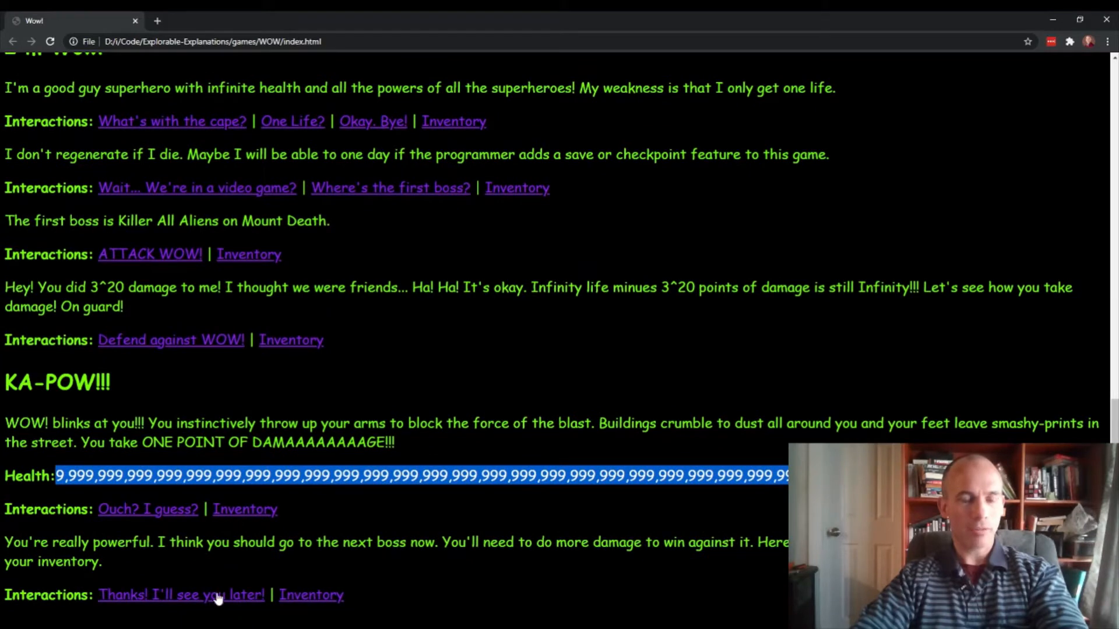
Say goodbye to Wow, continue into Chapter 2, and ask KILLER ALL ALIENS how it got here
left_click(180, 595)
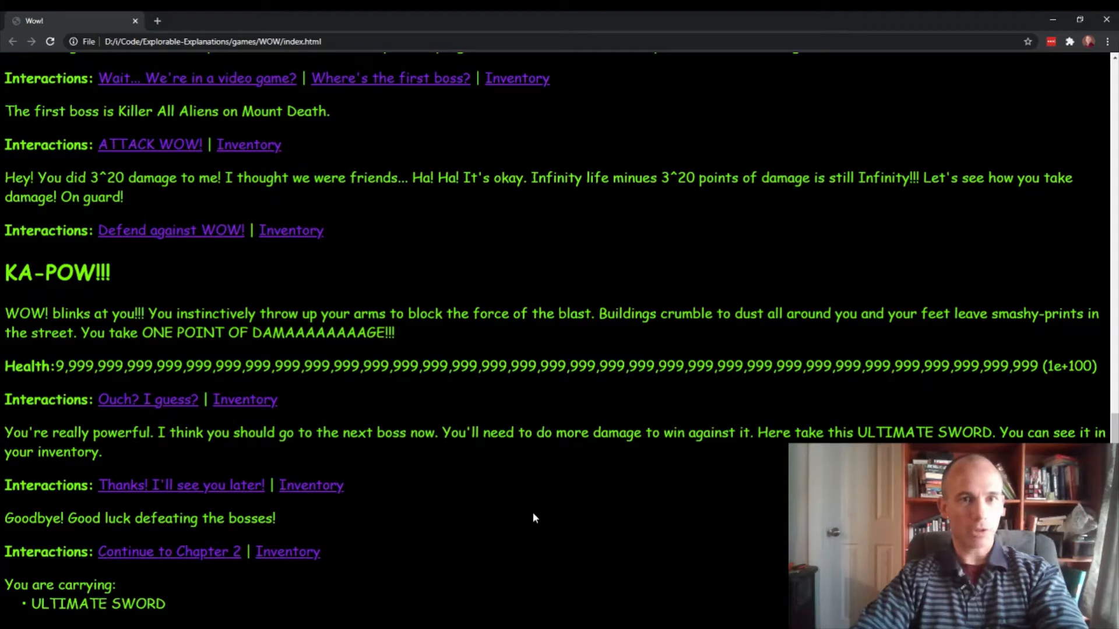
mouse_move(182, 552)
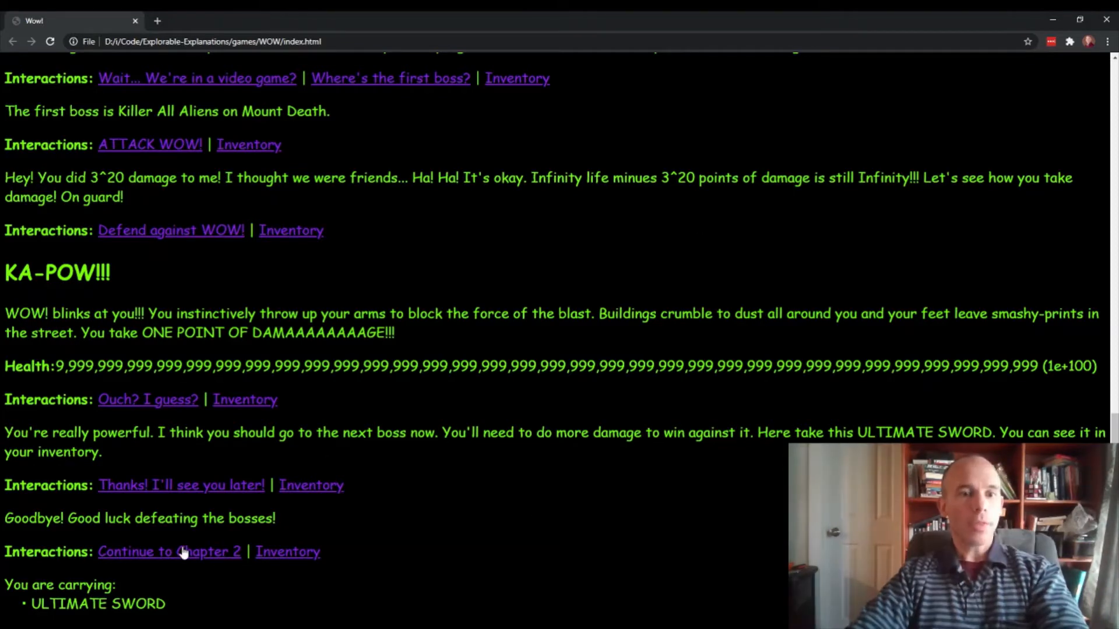
left_click(169, 552)
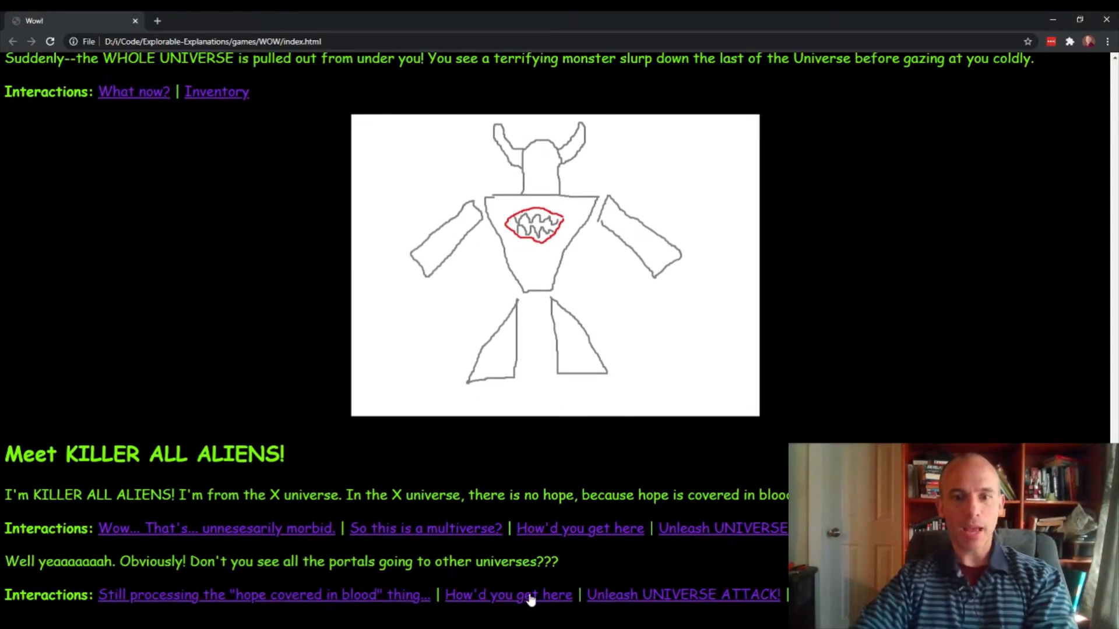
left_click(508, 594)
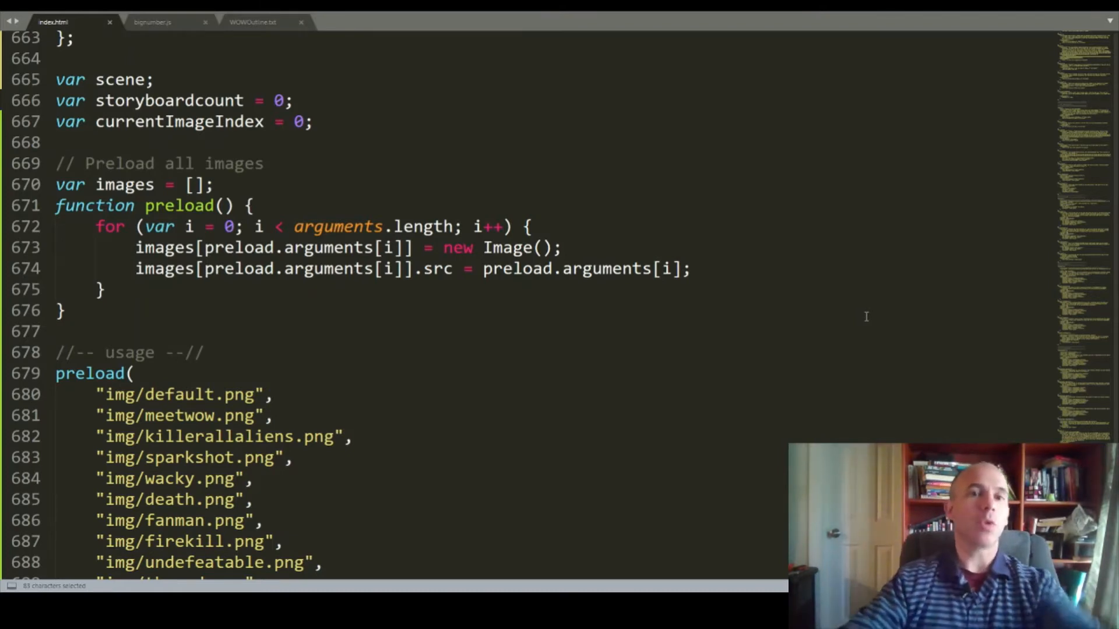
Scroll index.html down to the image preloading and appendStory functions
scroll("down", 3)
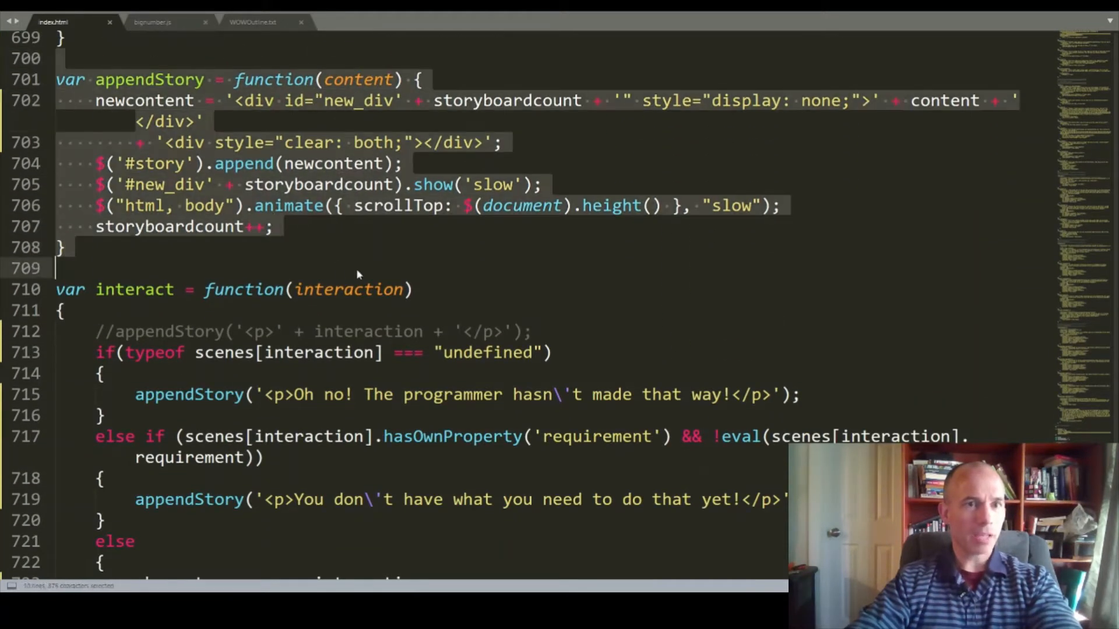
scroll("down", 3)
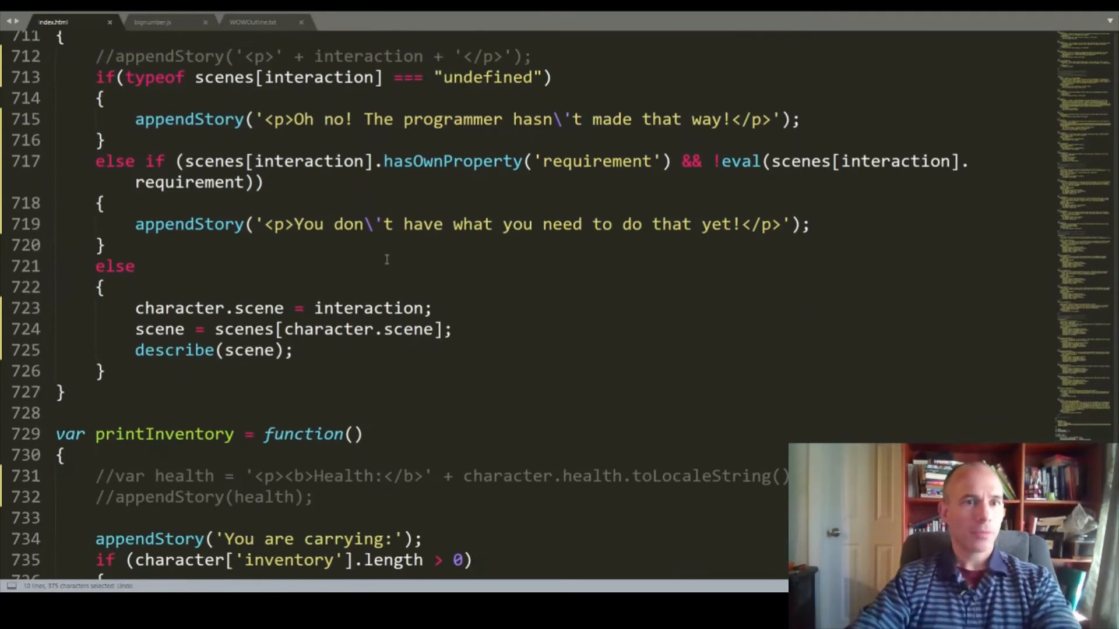
scroll("down", 3)
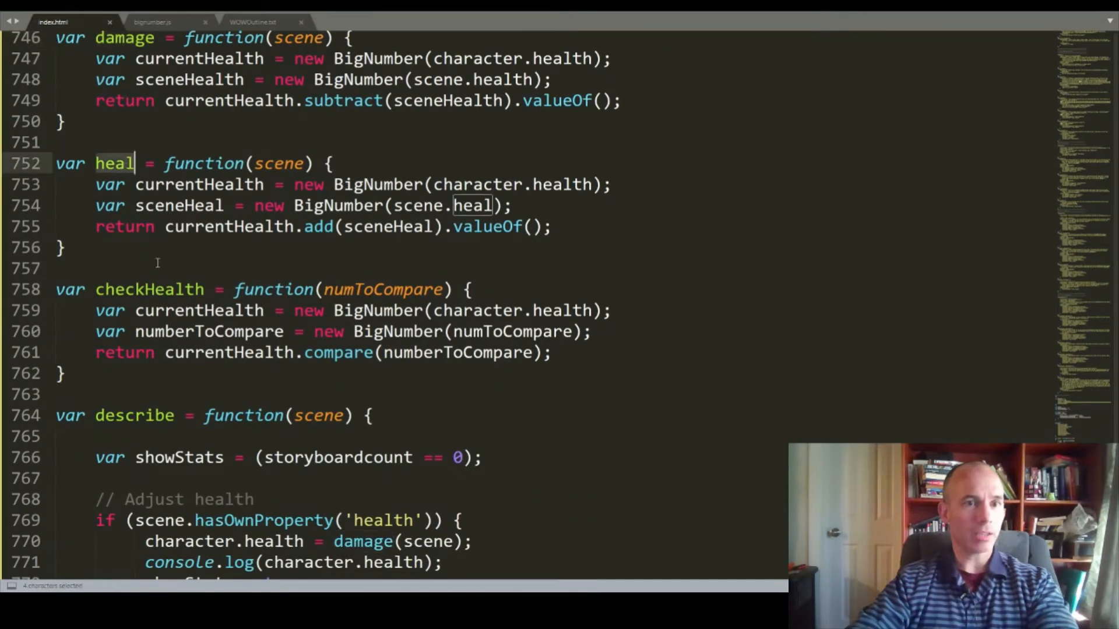
scroll("down", 3)
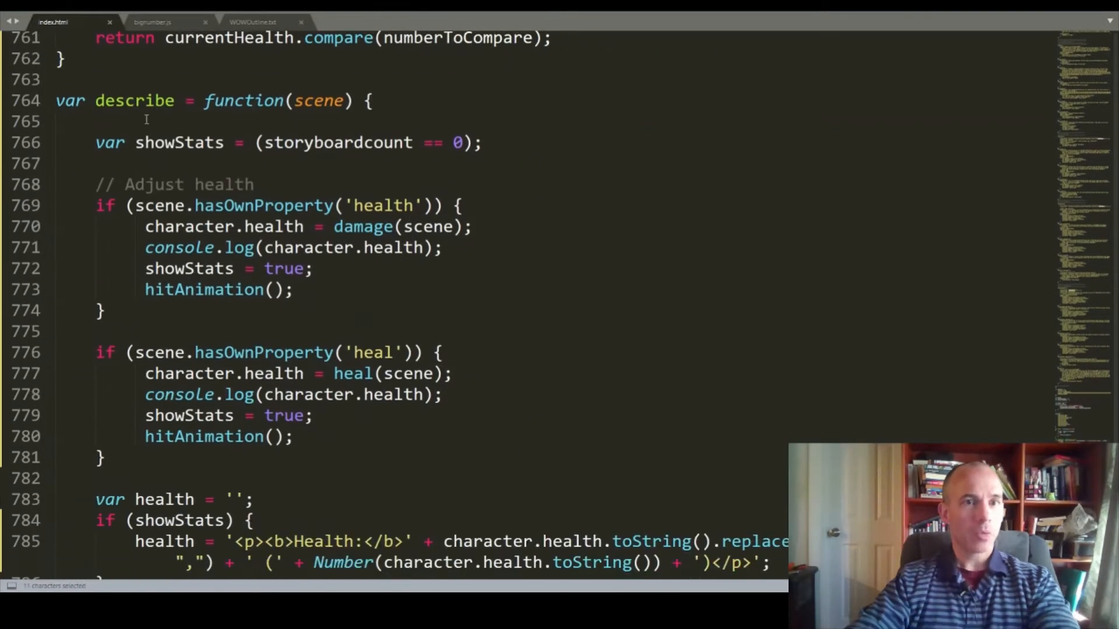
scroll("down", 3)
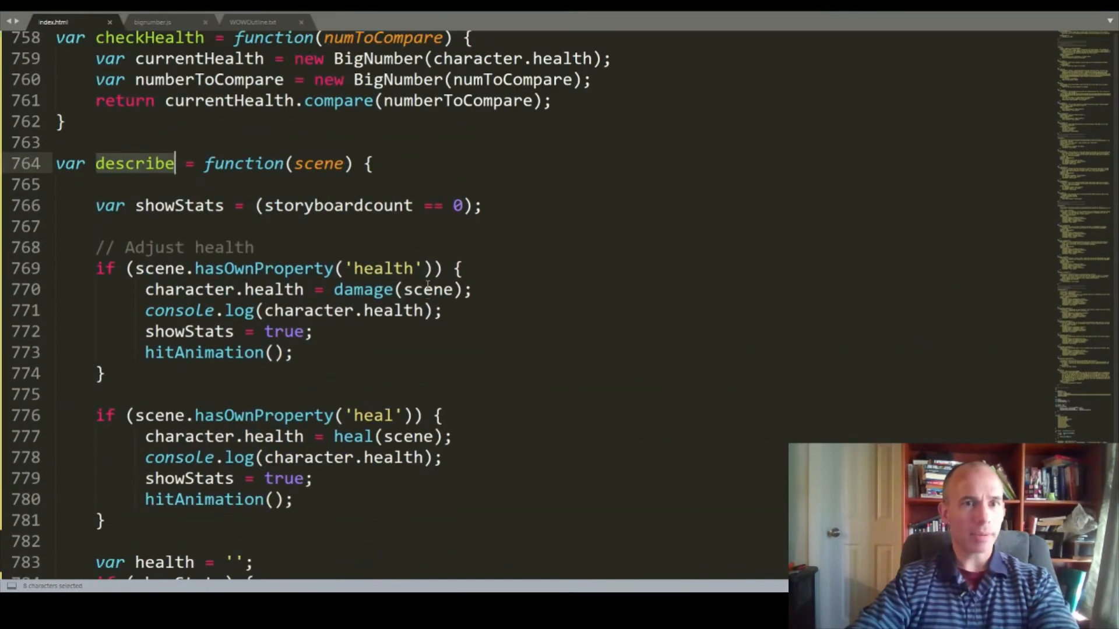
scroll("down", 3)
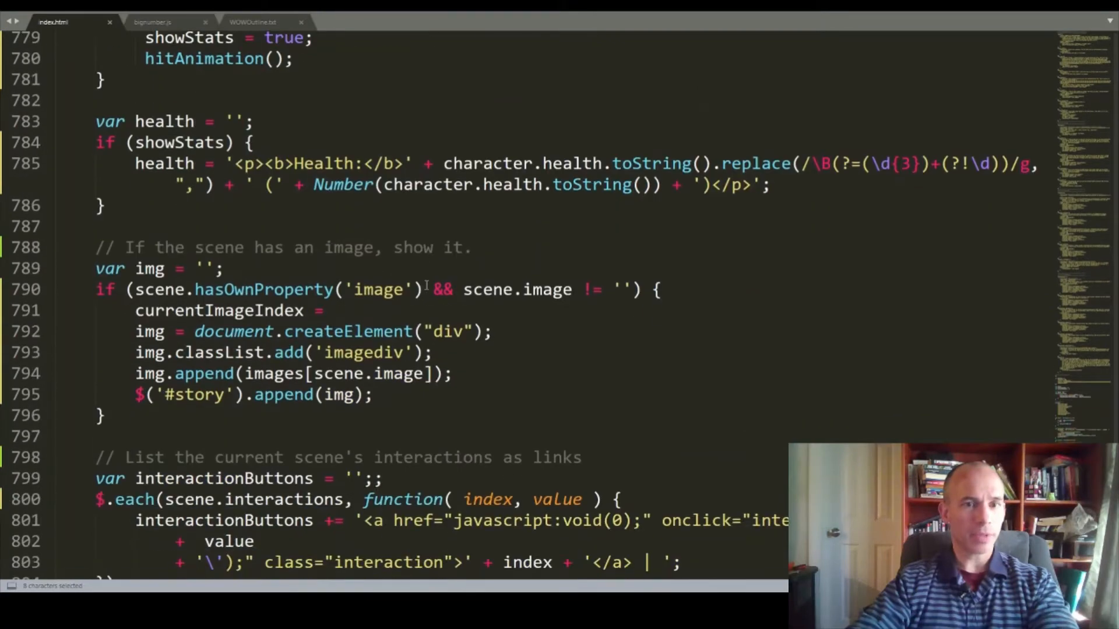
scroll("down", 3)
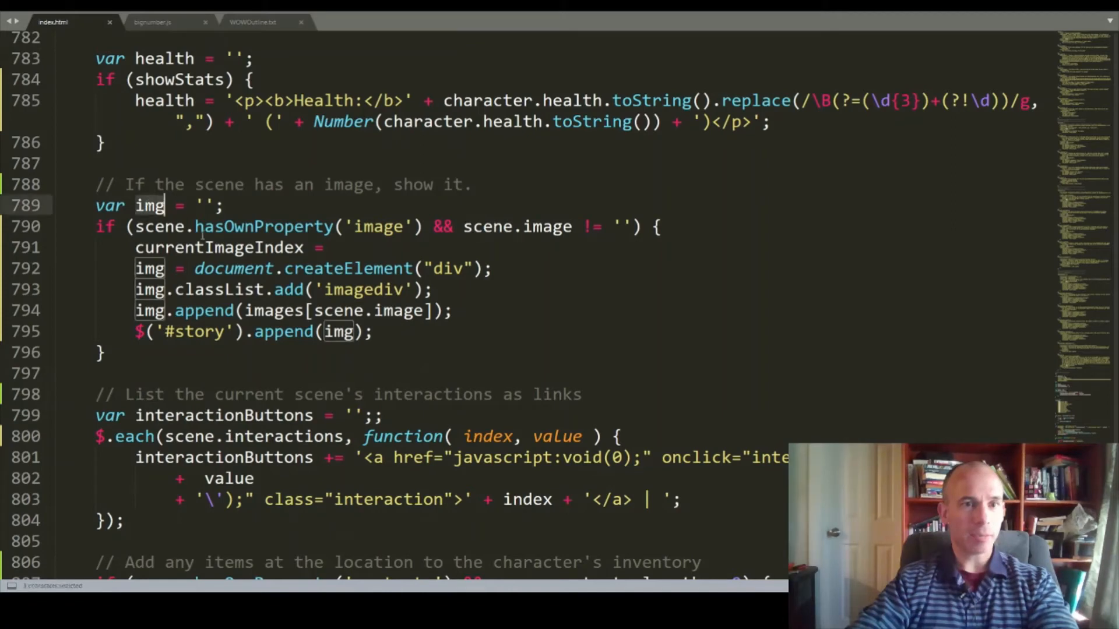
left_click(454, 311)
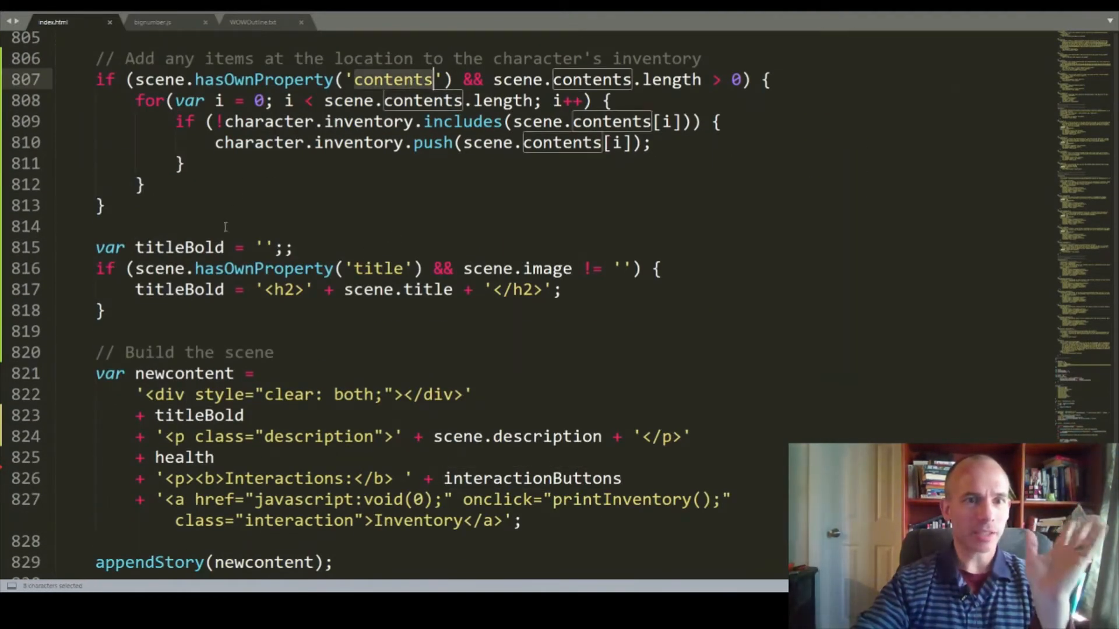
scroll("down", 3)
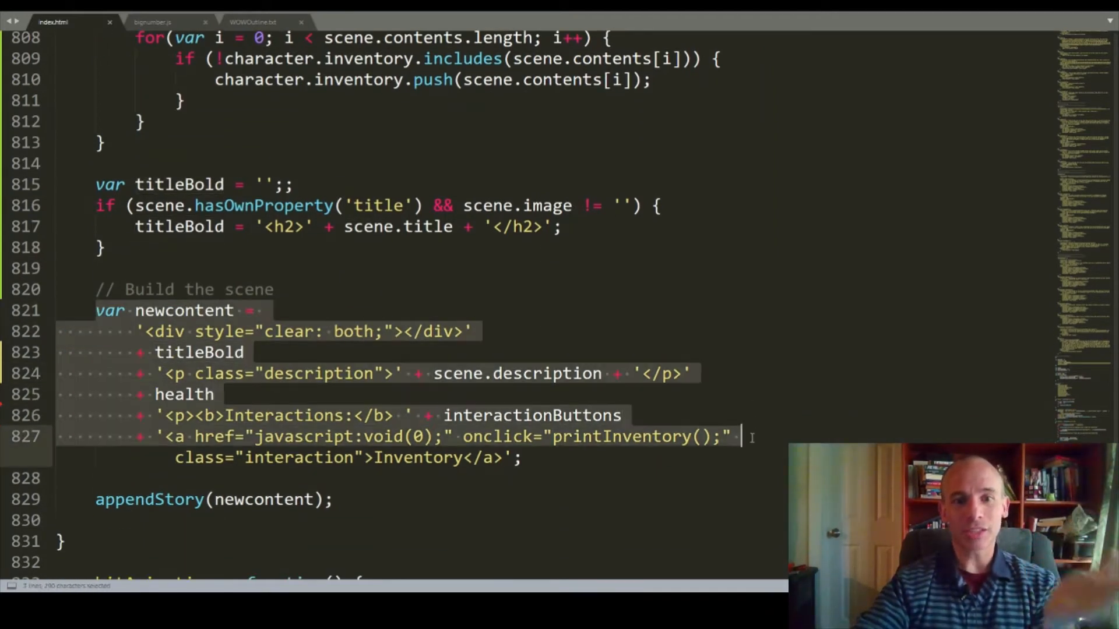
left_click(524, 458)
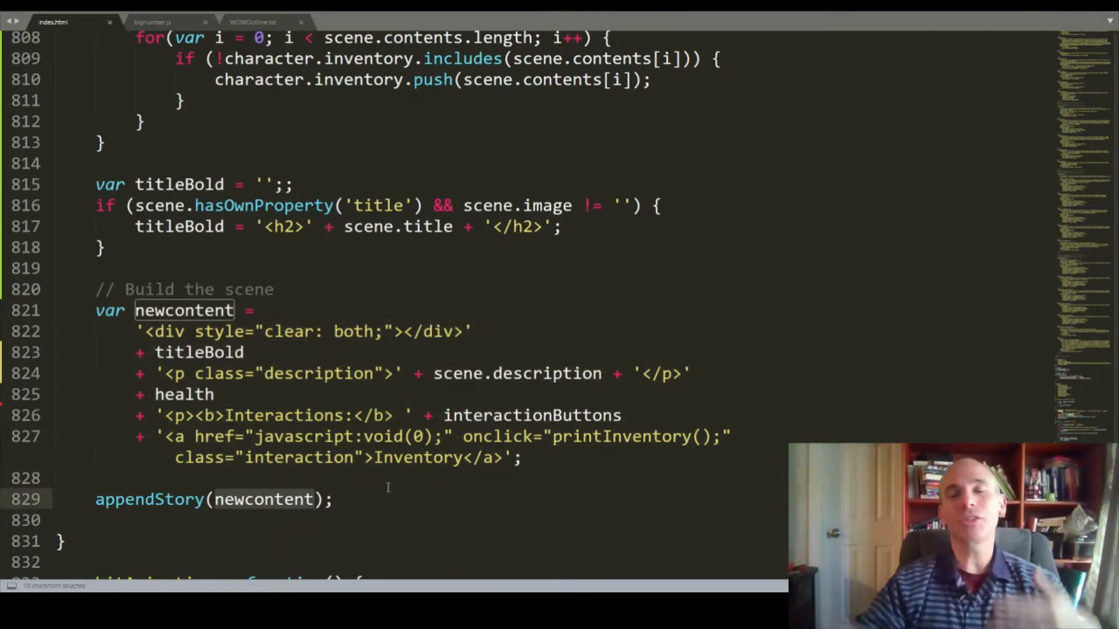
double_click(263, 498)
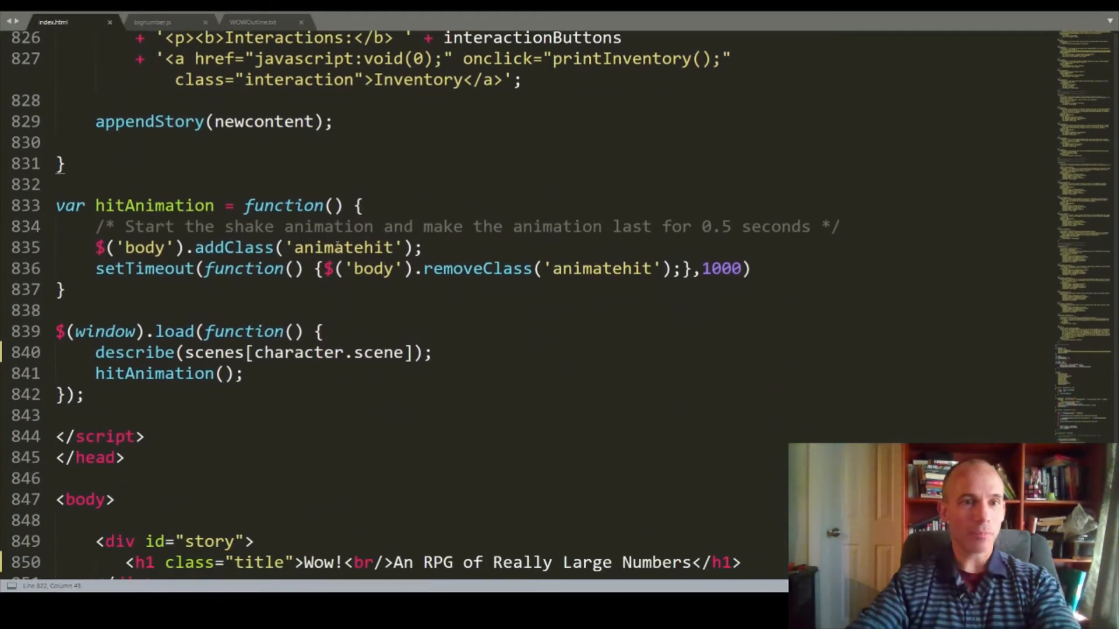
double_click(154, 205)
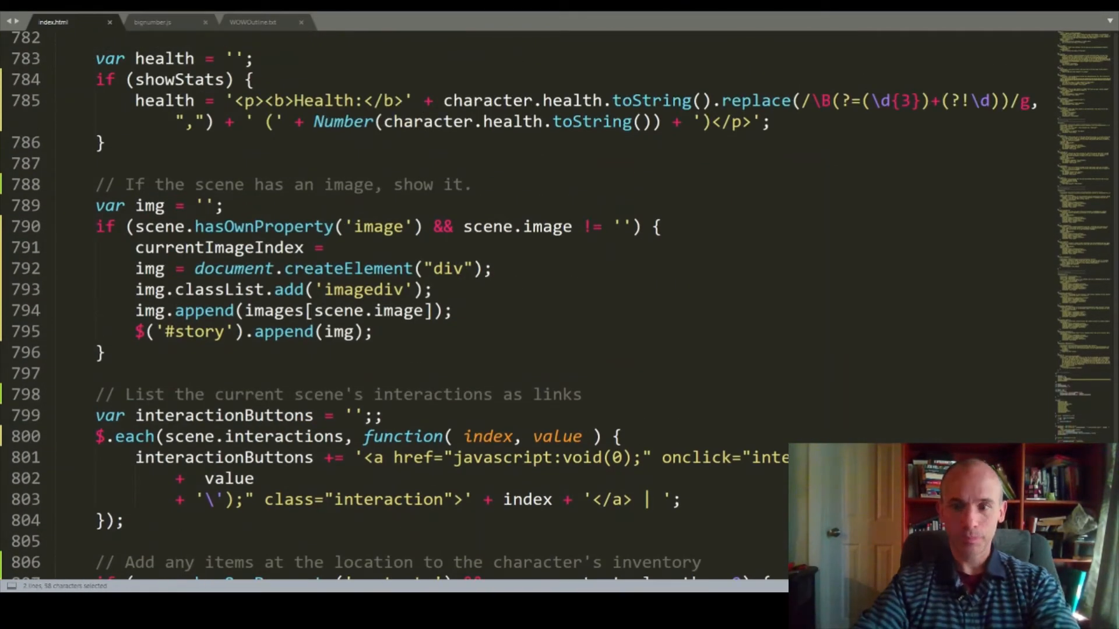
scroll("up", 3)
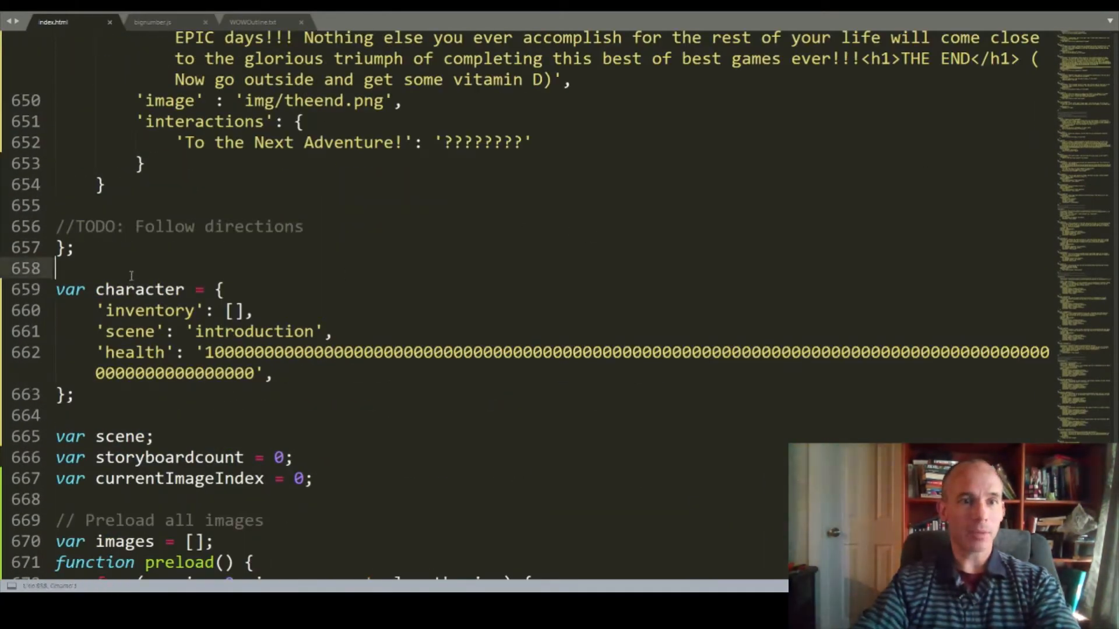
left_click_drag(56, 289, 193, 331)
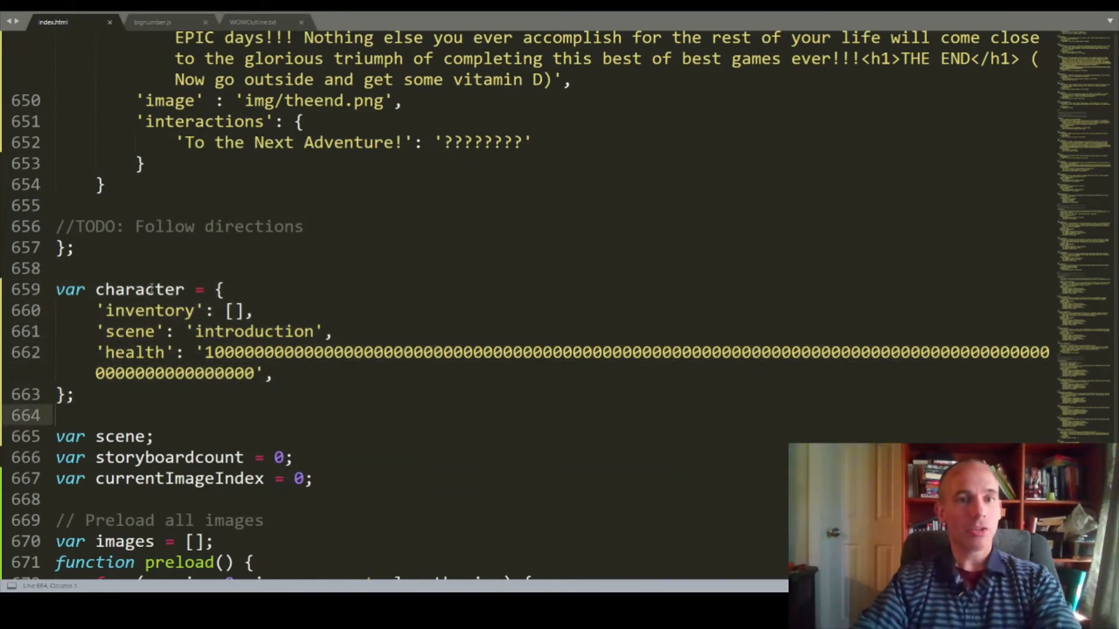
double_click(147, 310)
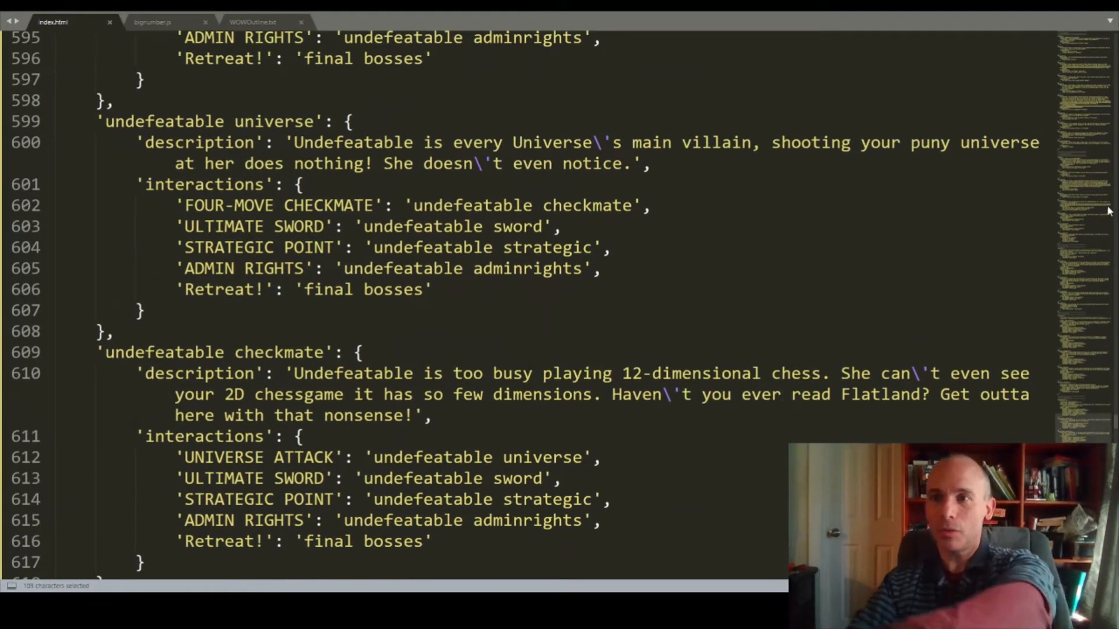
mouse_move(1087, 193)
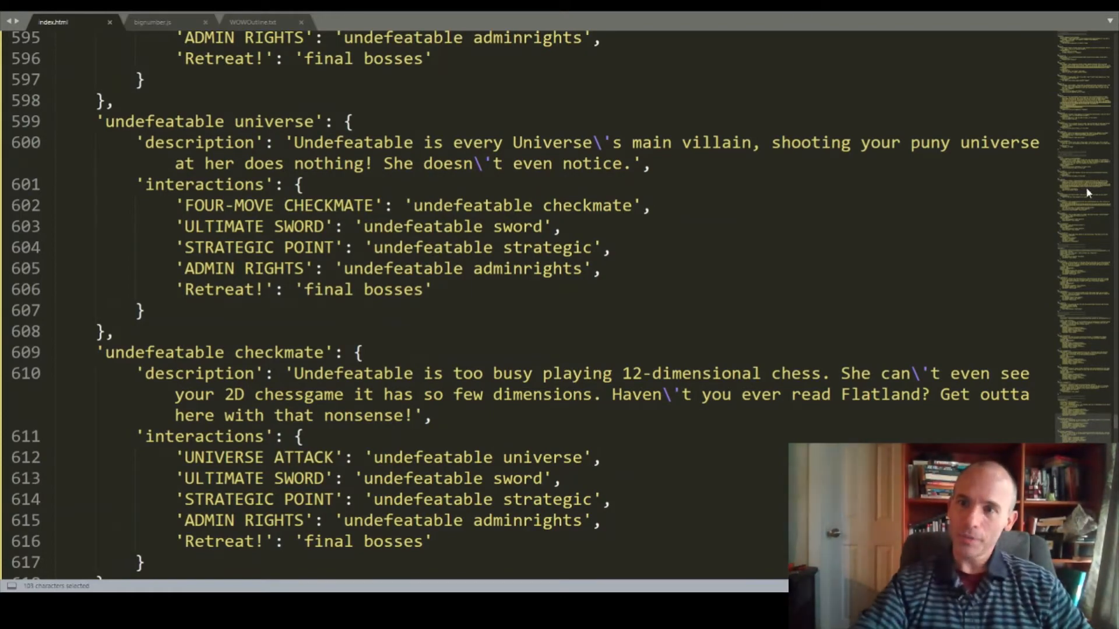
scroll("up", 3)
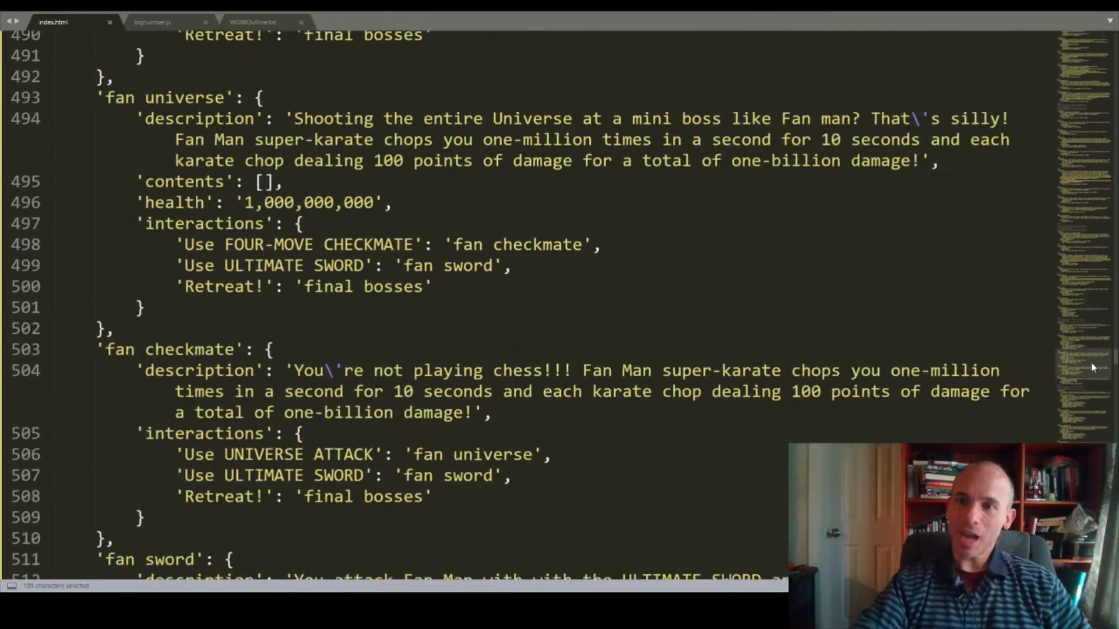
scroll("up", 3)
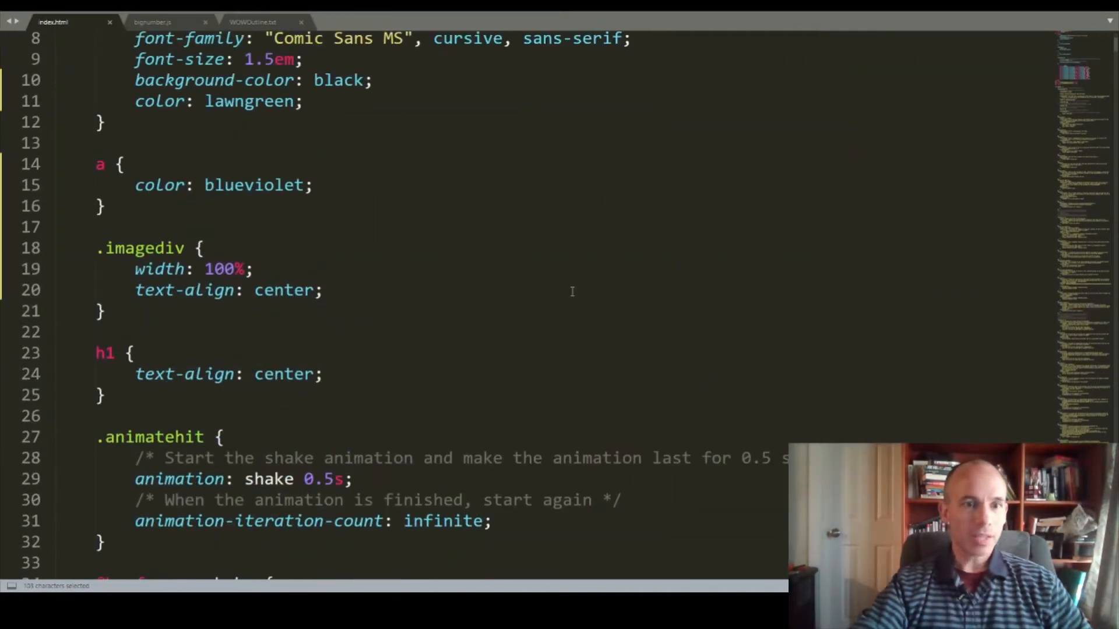
Highlight 'requirement' in the introduction scene and search index.html for it
scroll("down", 3)
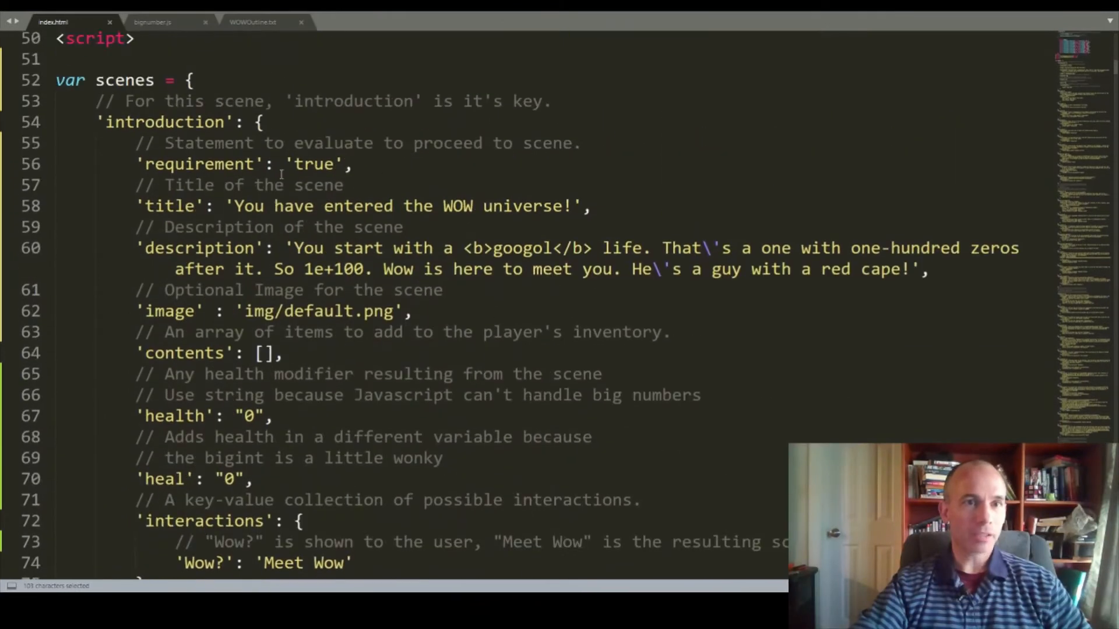
scroll("down", 3)
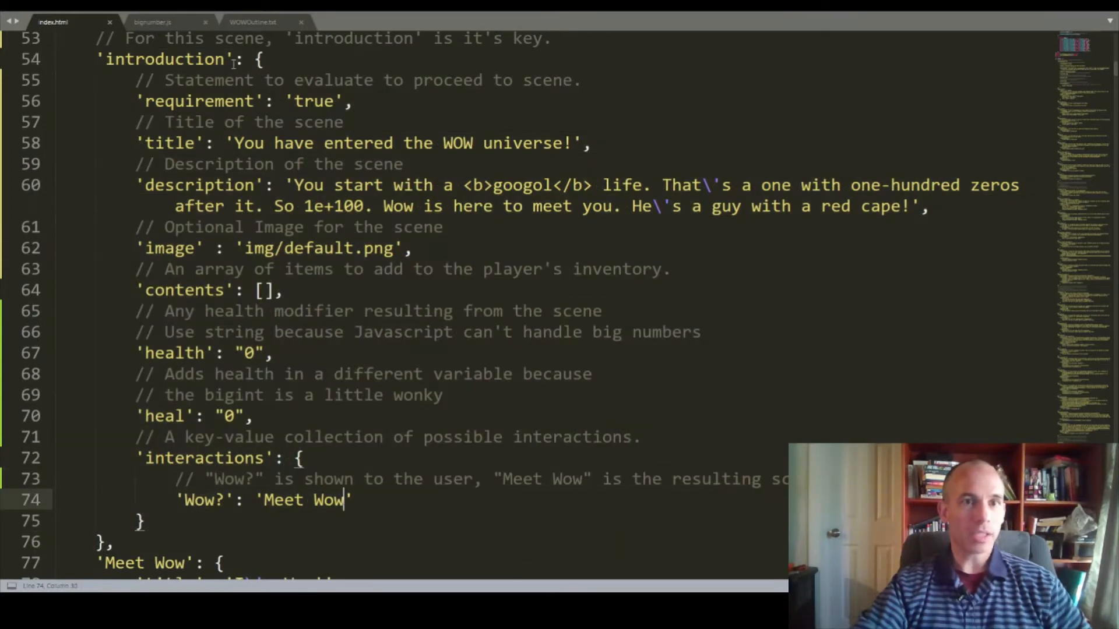
double_click(199, 101)
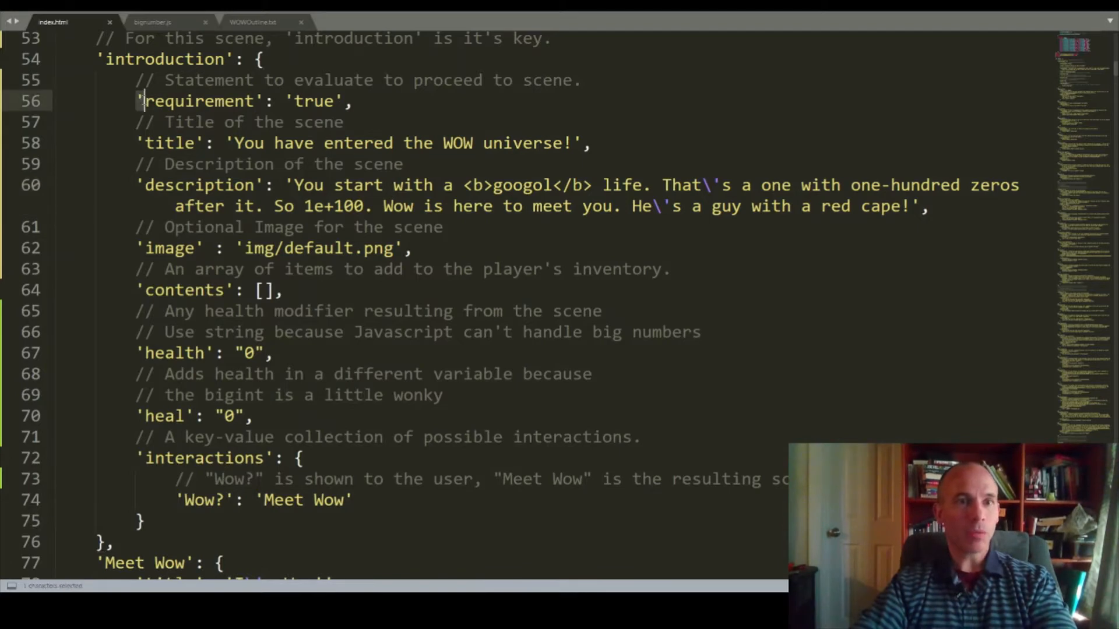
double_click(200, 100)
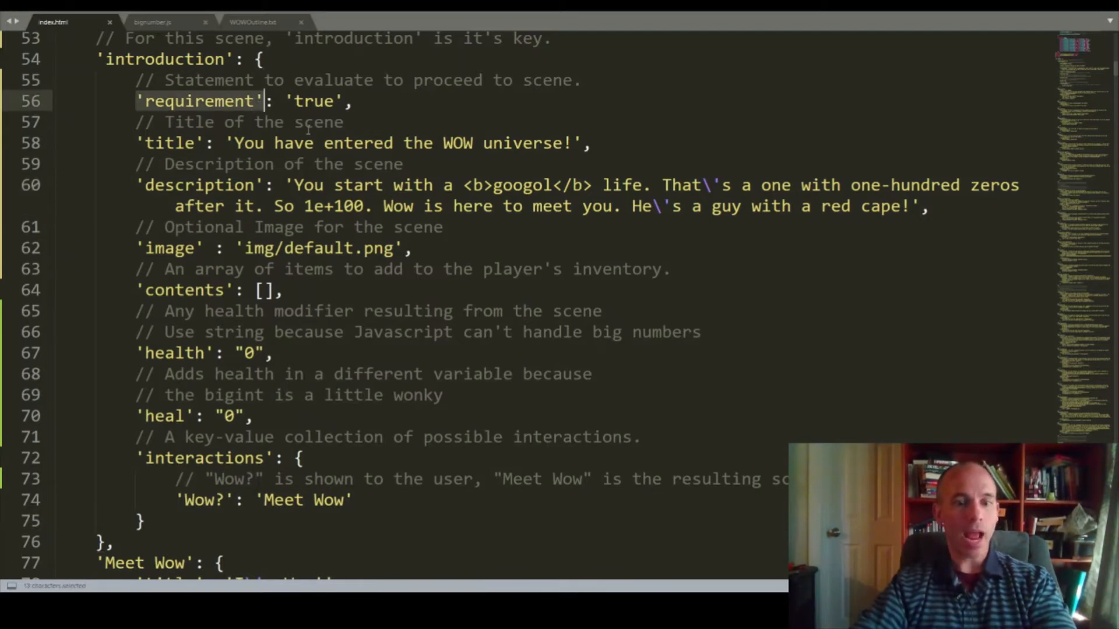
key("ctrl+f")
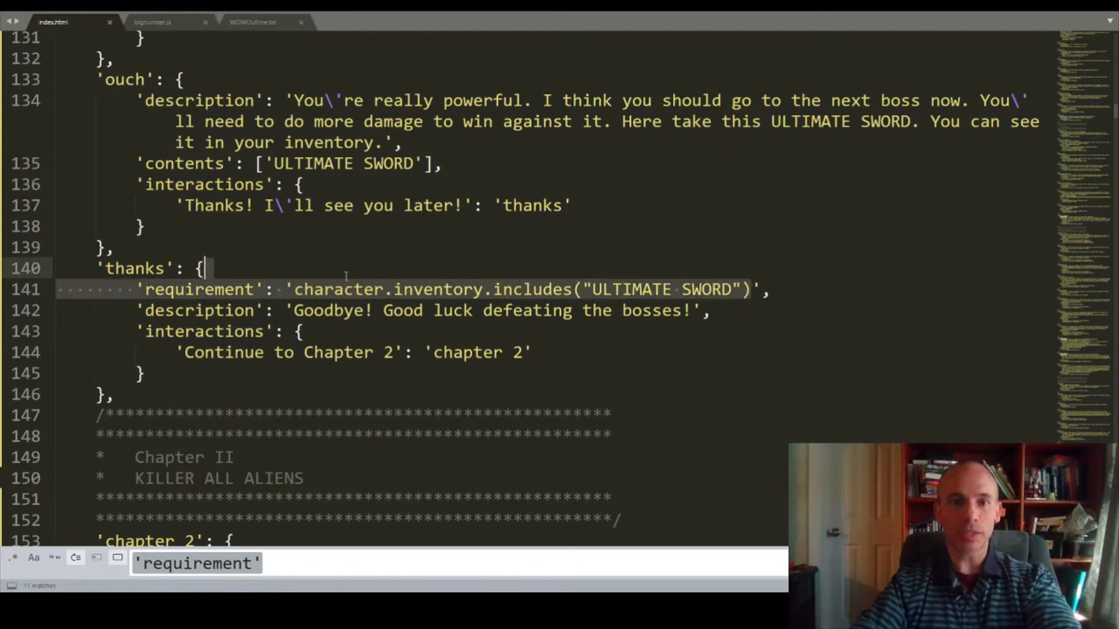
Highlight text in the thanks scene and the video game scene's two interactions
double_click(198, 290)
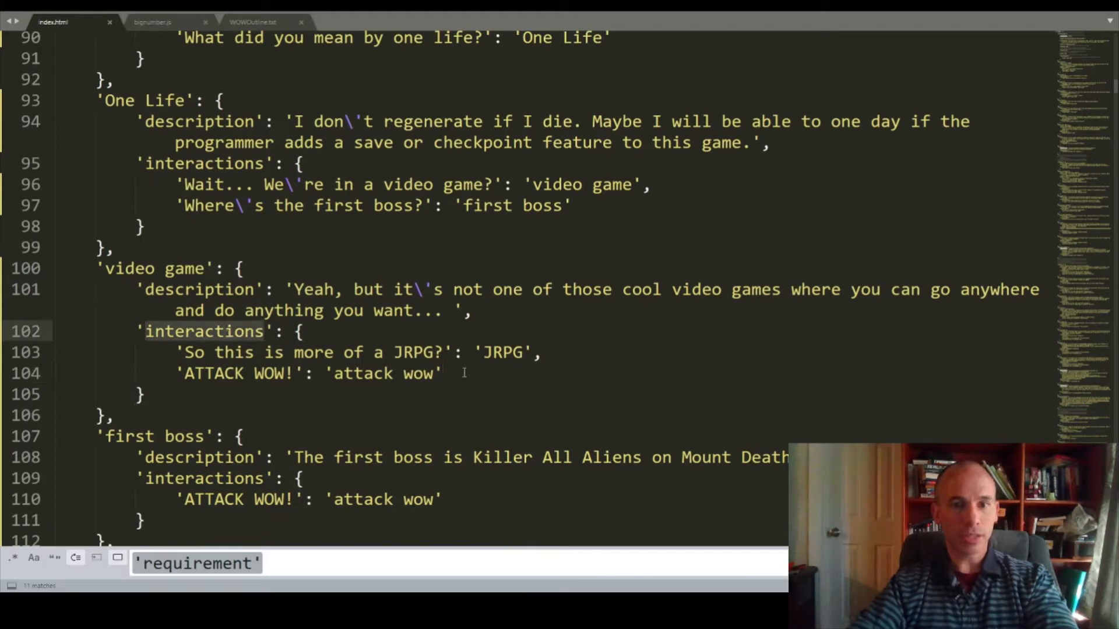
left_click_drag(182, 352, 442, 373)
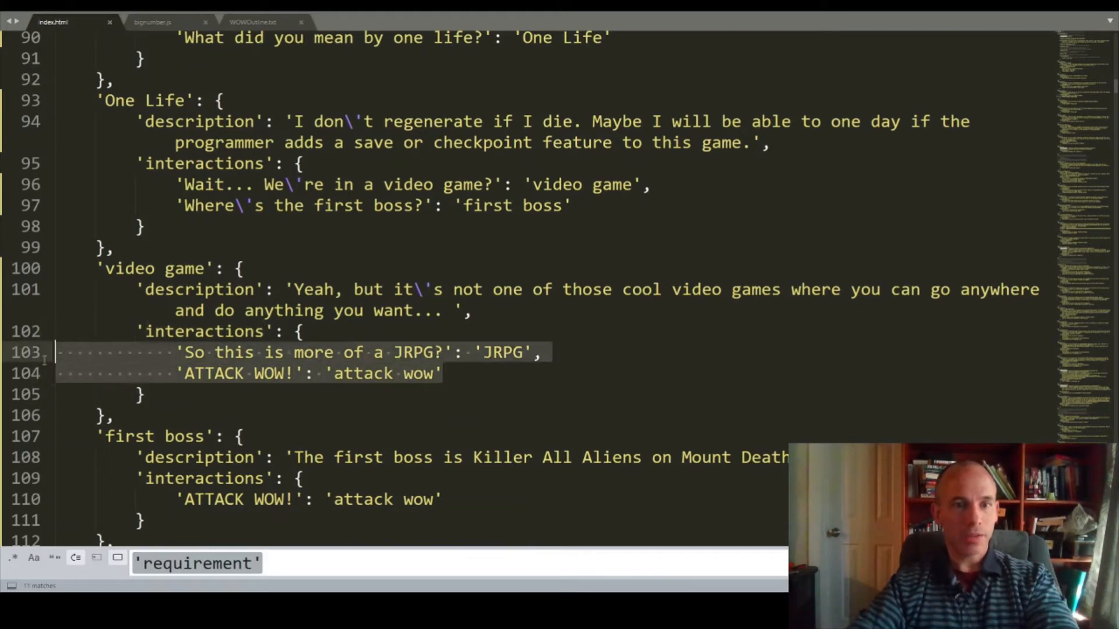
left_click(331, 352)
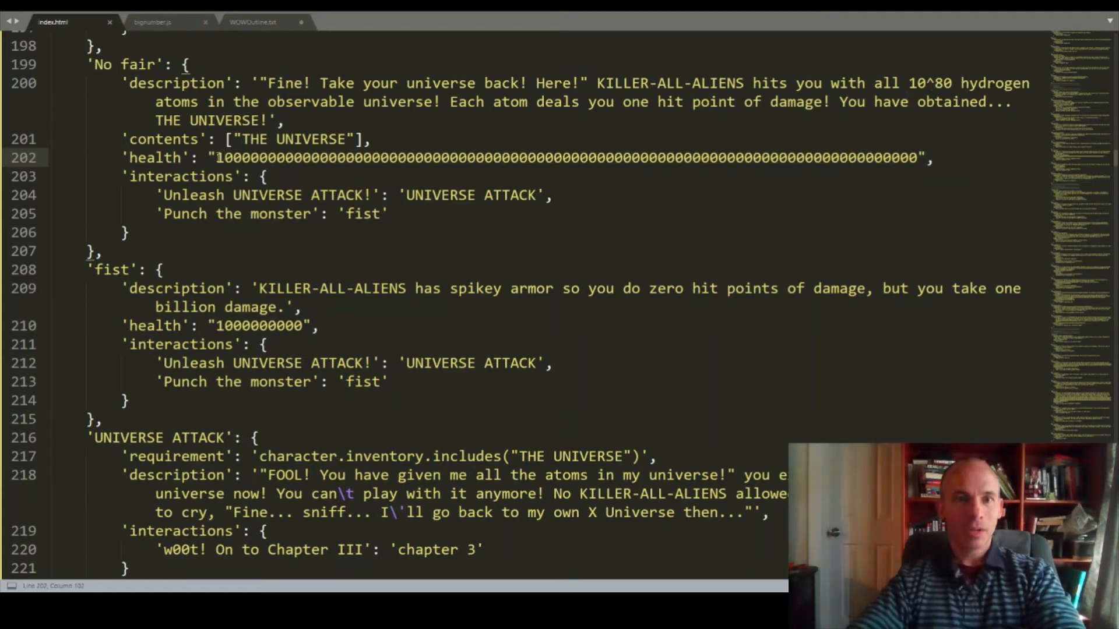
left_click_drag(222, 156, 899, 156)
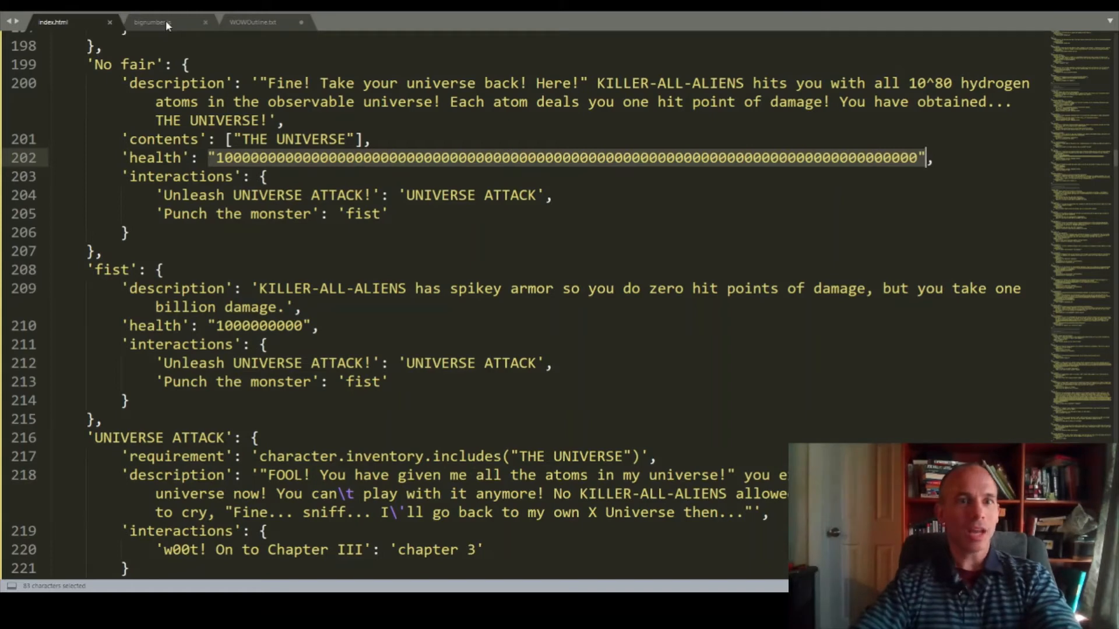
left_click(150, 21)
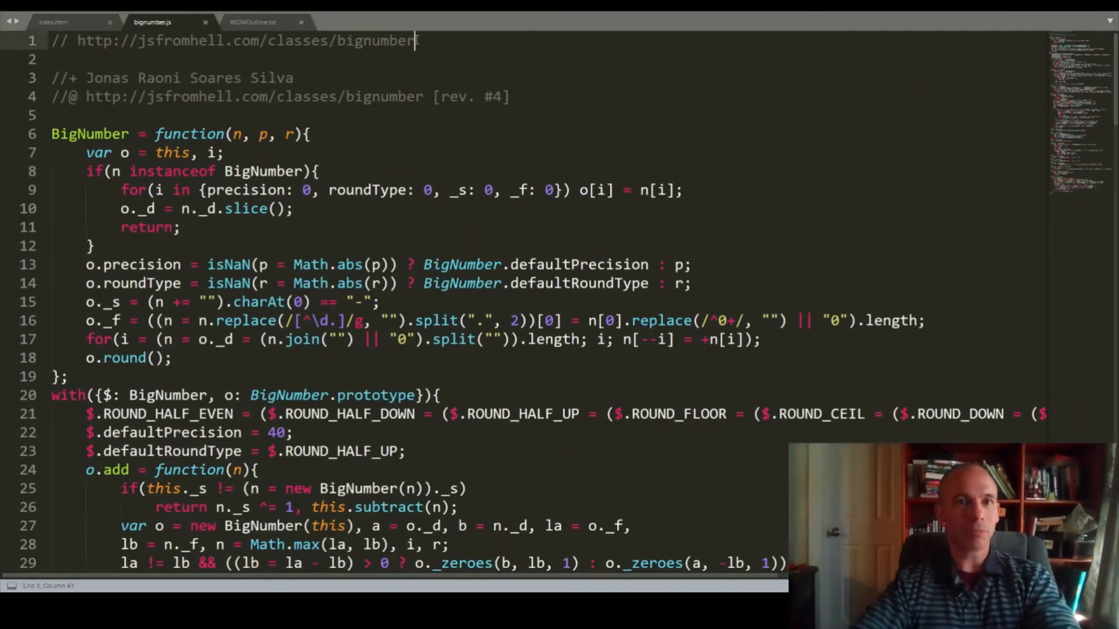
left_click_drag(76, 40, 413, 41)
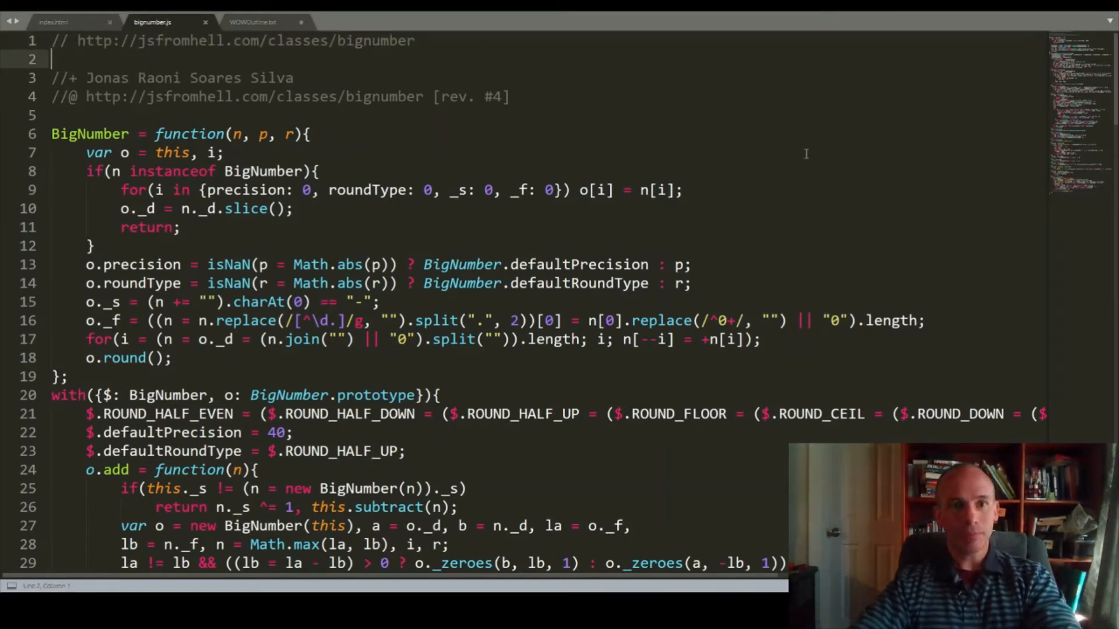
scroll("down", 3)
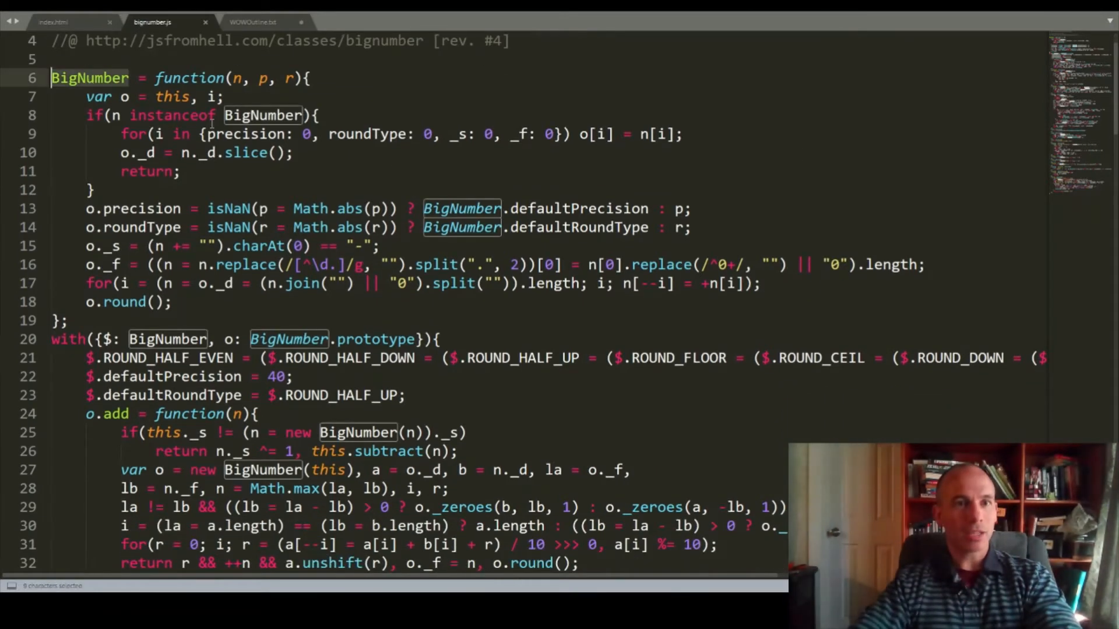
scroll("down", 3)
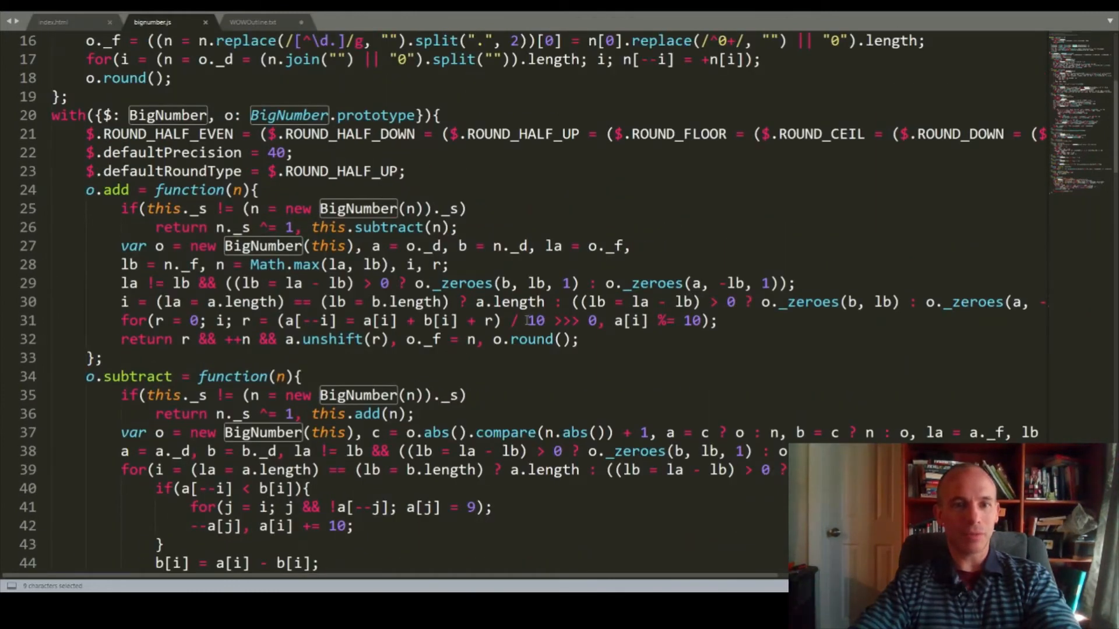
scroll("down", 3)
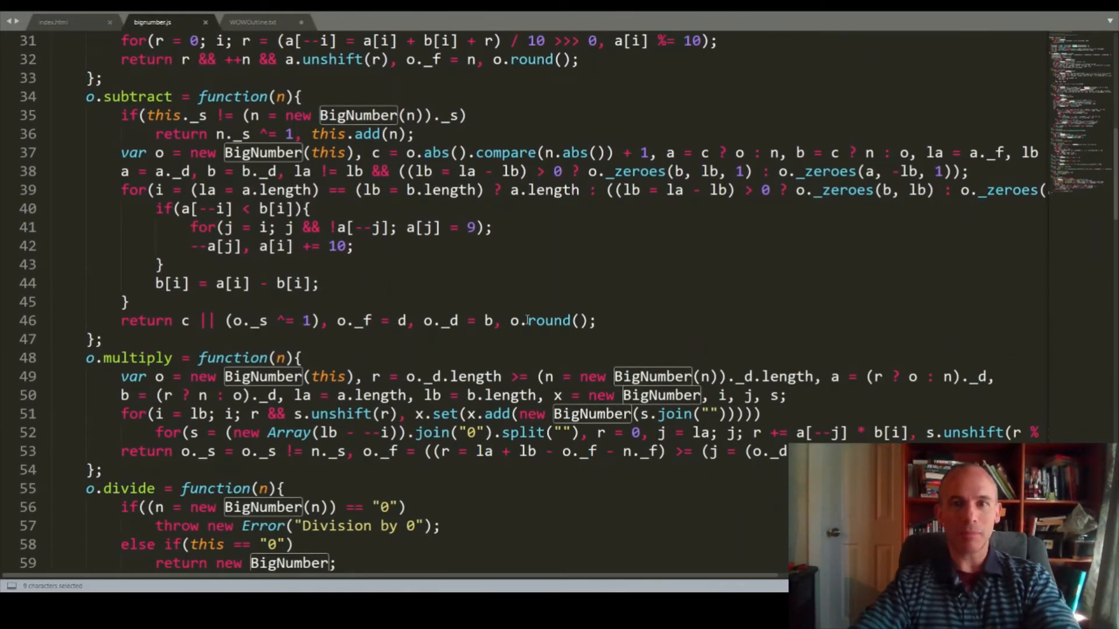
scroll("down", 3)
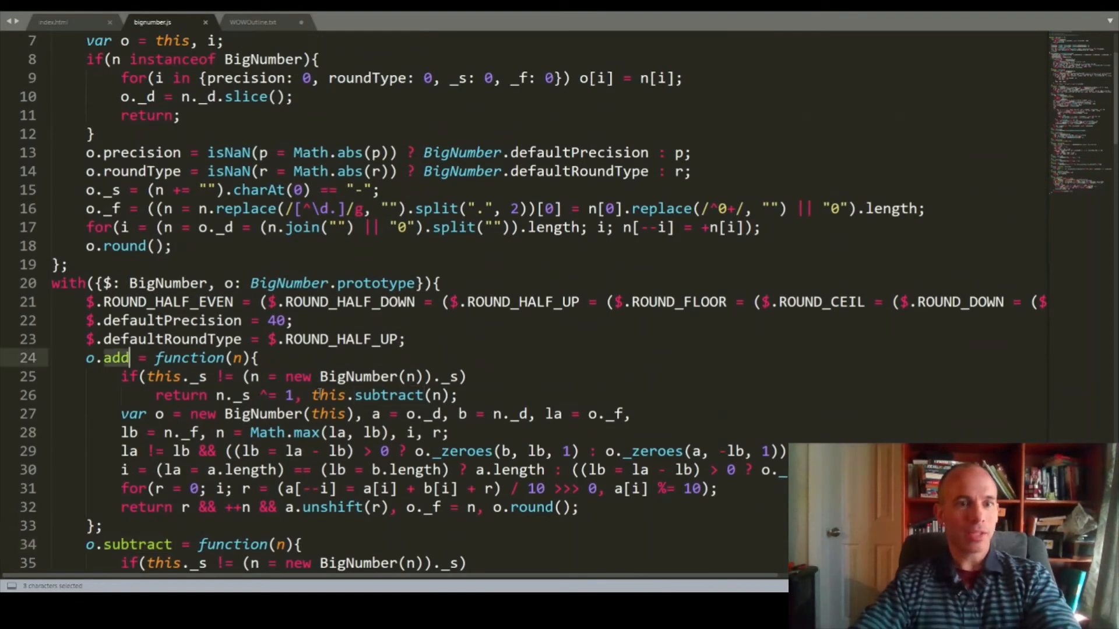
scroll("down", 3)
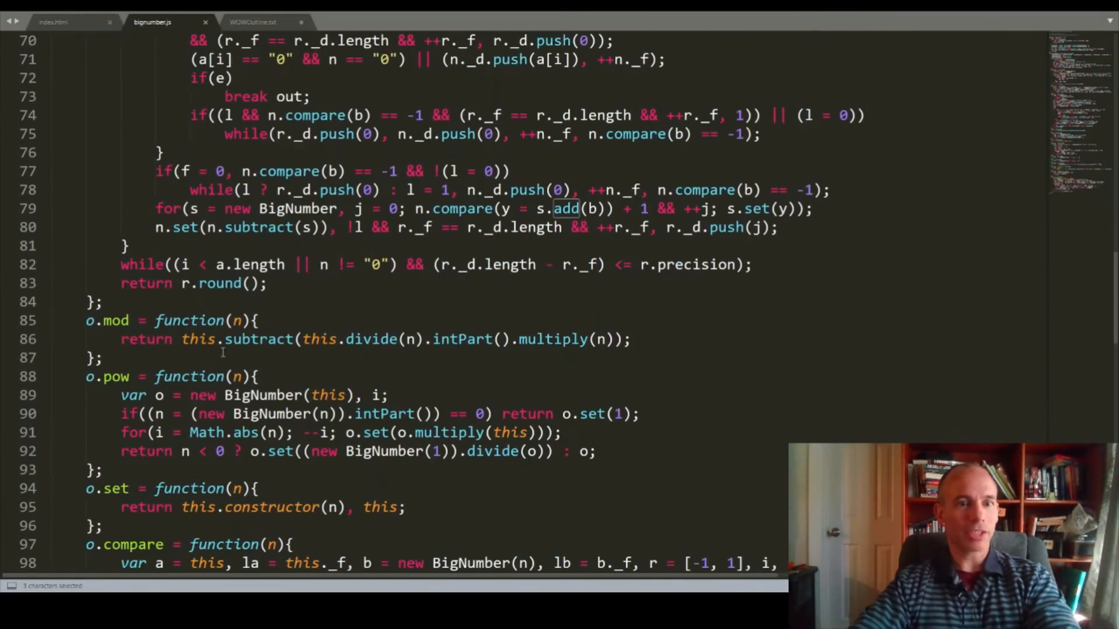
scroll("down", 3)
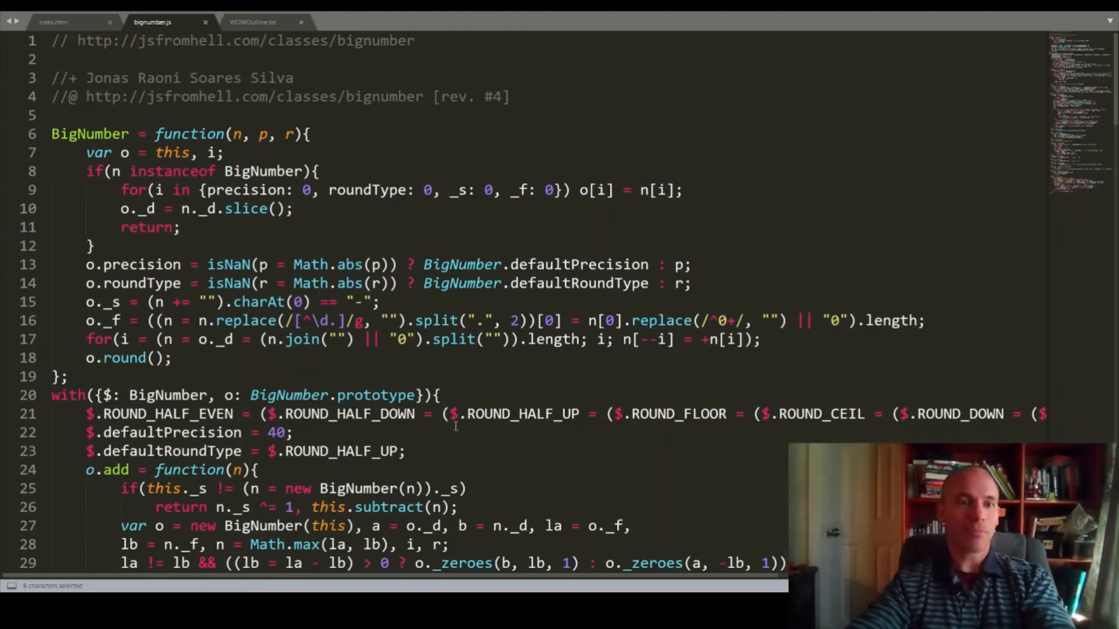
scroll("down", 3)
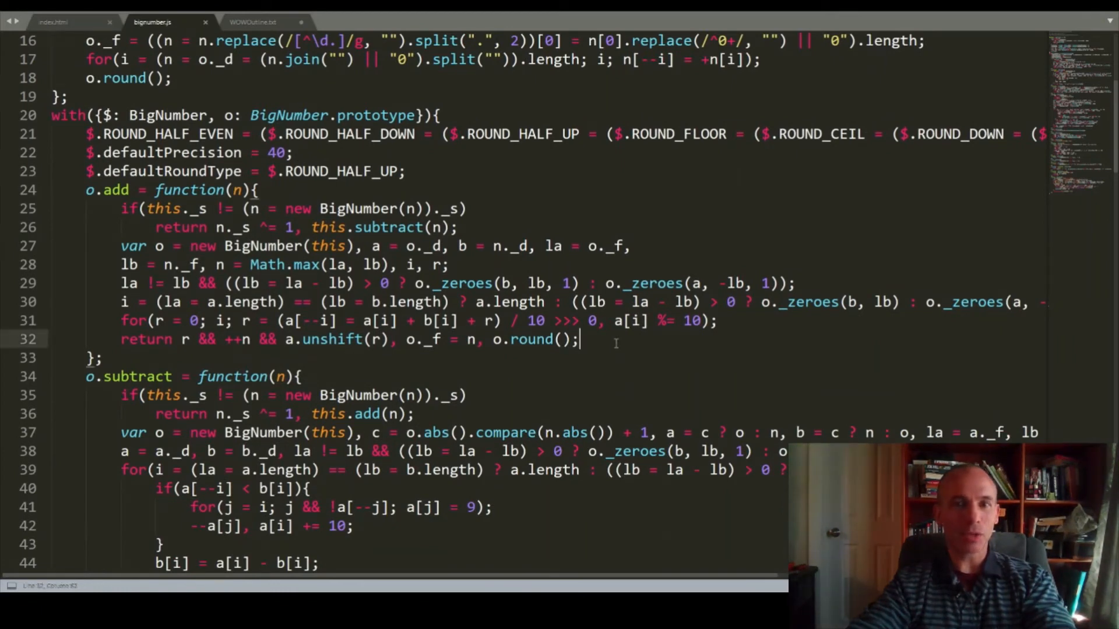
left_click(207, 358)
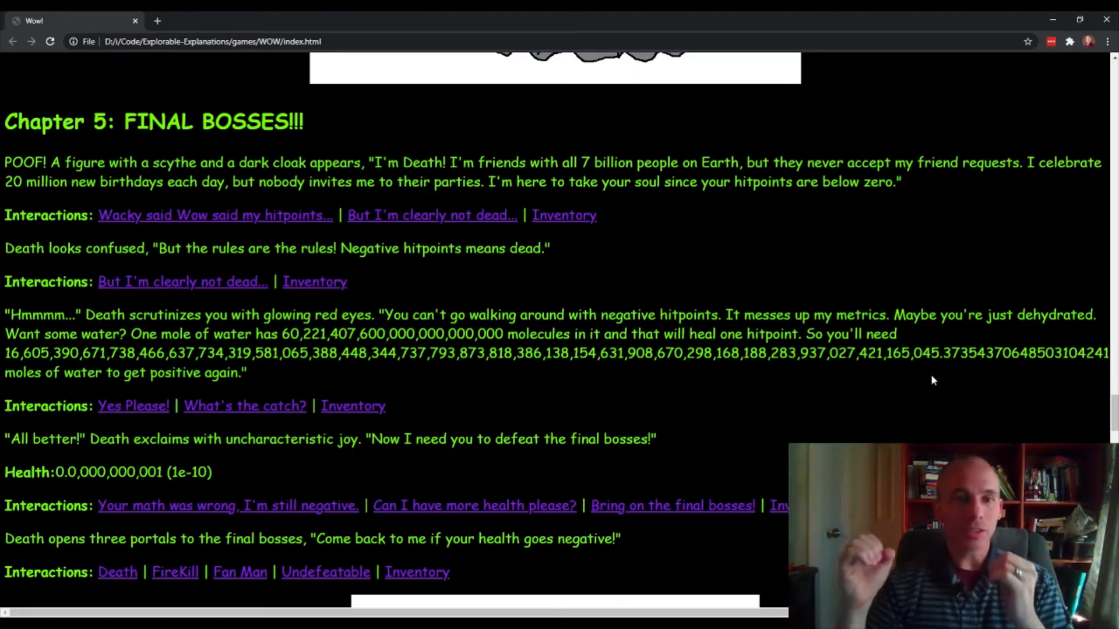
mouse_move(923, 369)
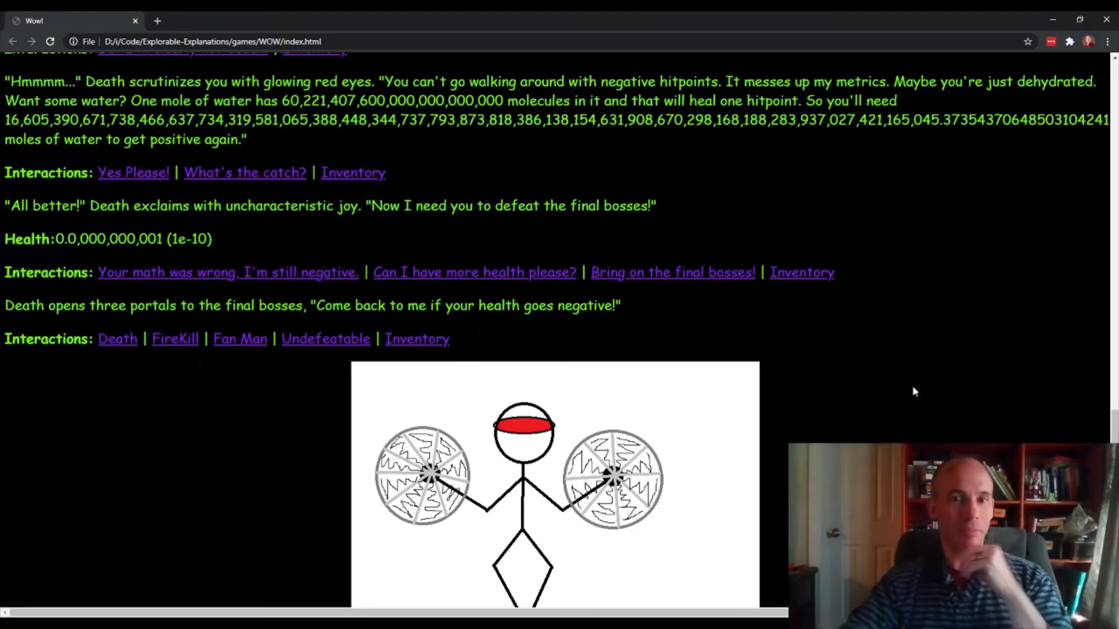
mouse_move(912, 378)
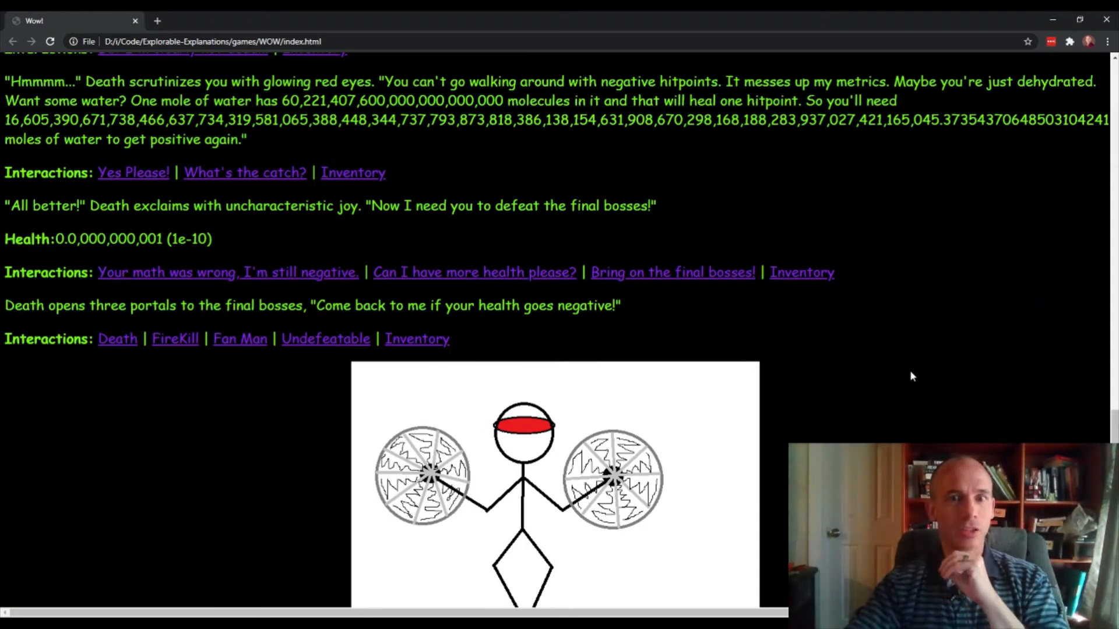
scroll("down", 3)
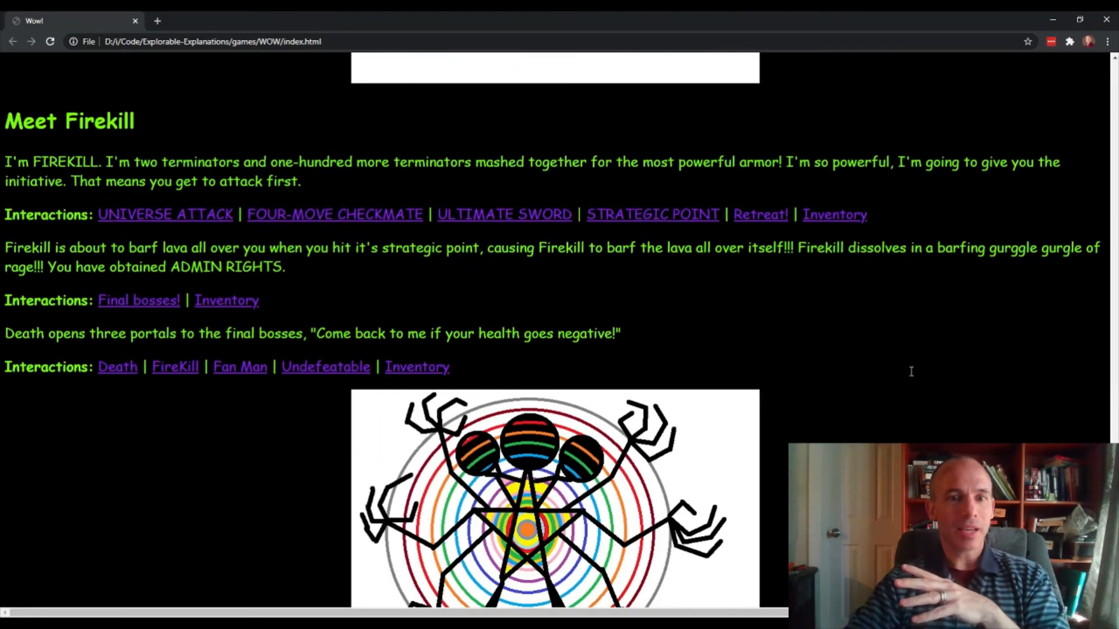
scroll("down", 3)
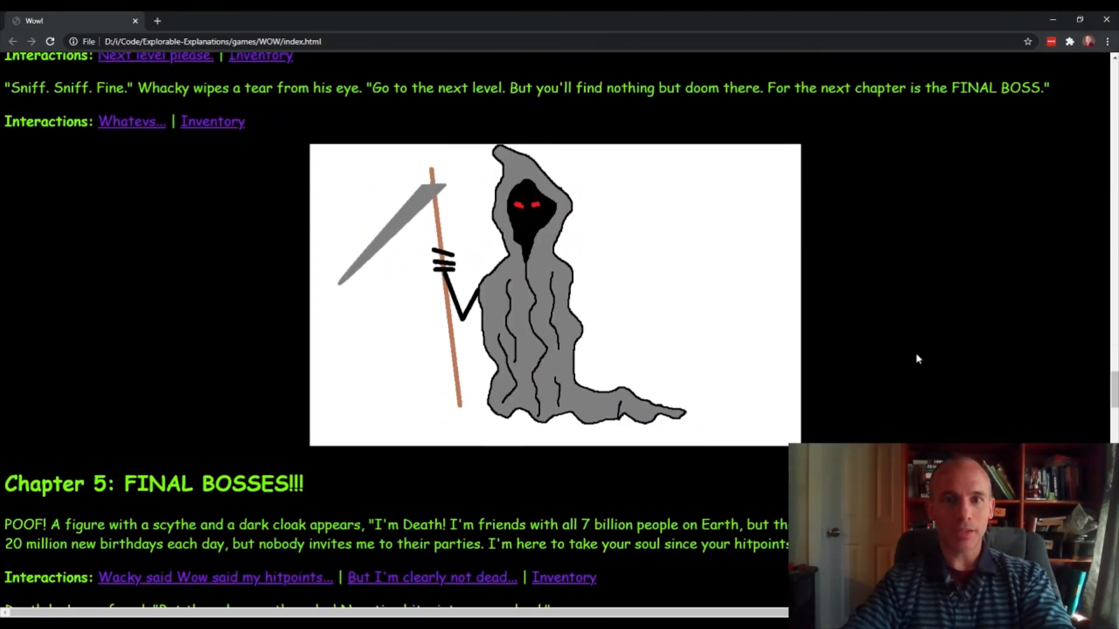
scroll("down", 3)
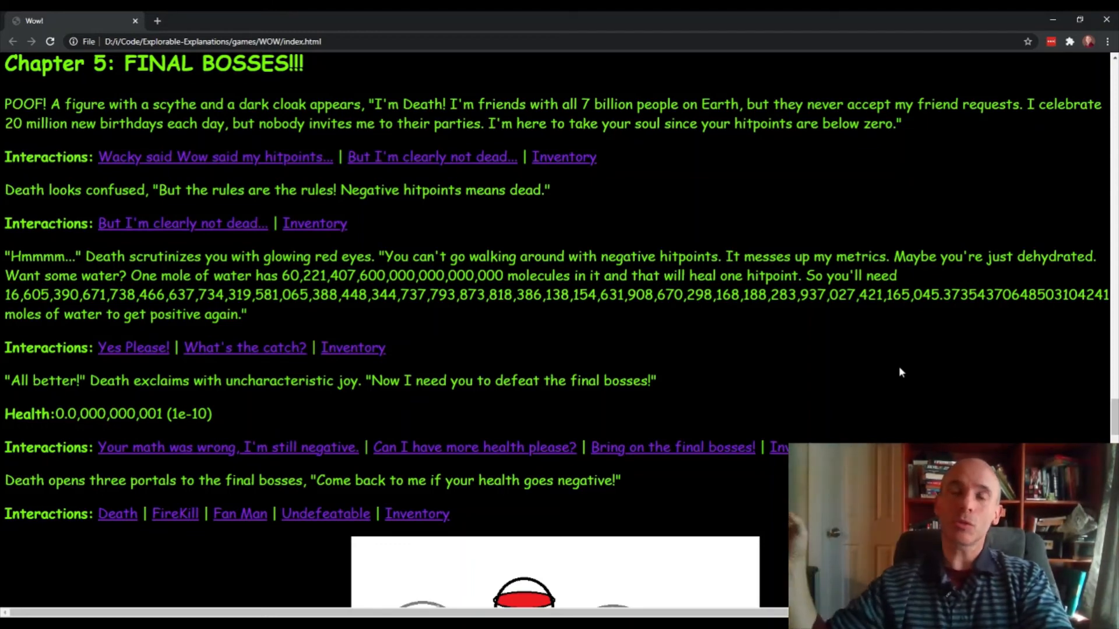
scroll("down", 3)
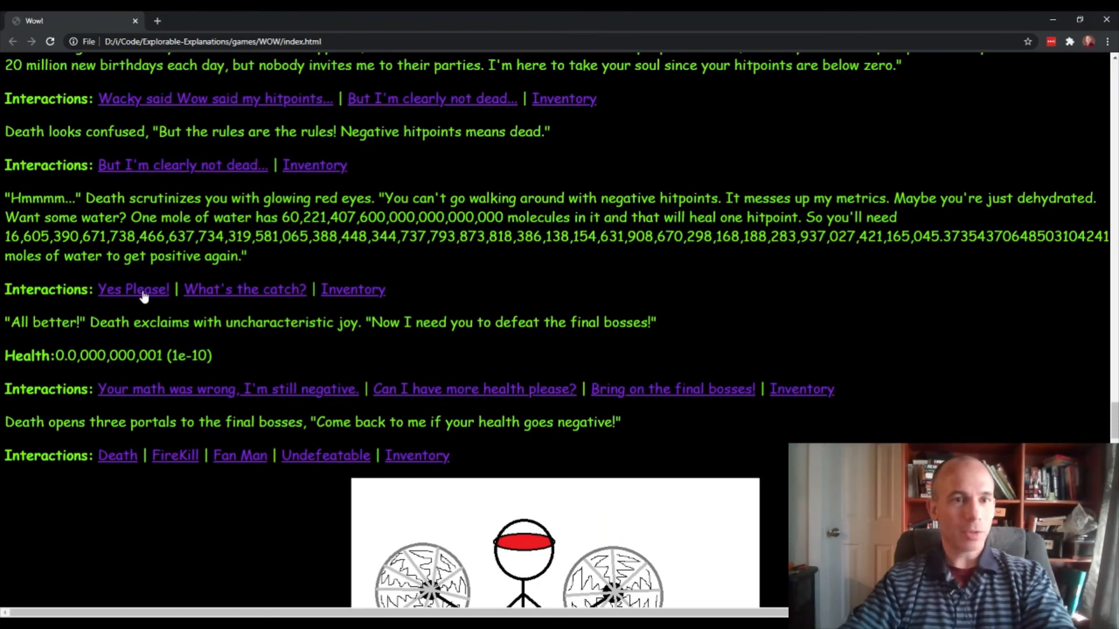
left_click(133, 289)
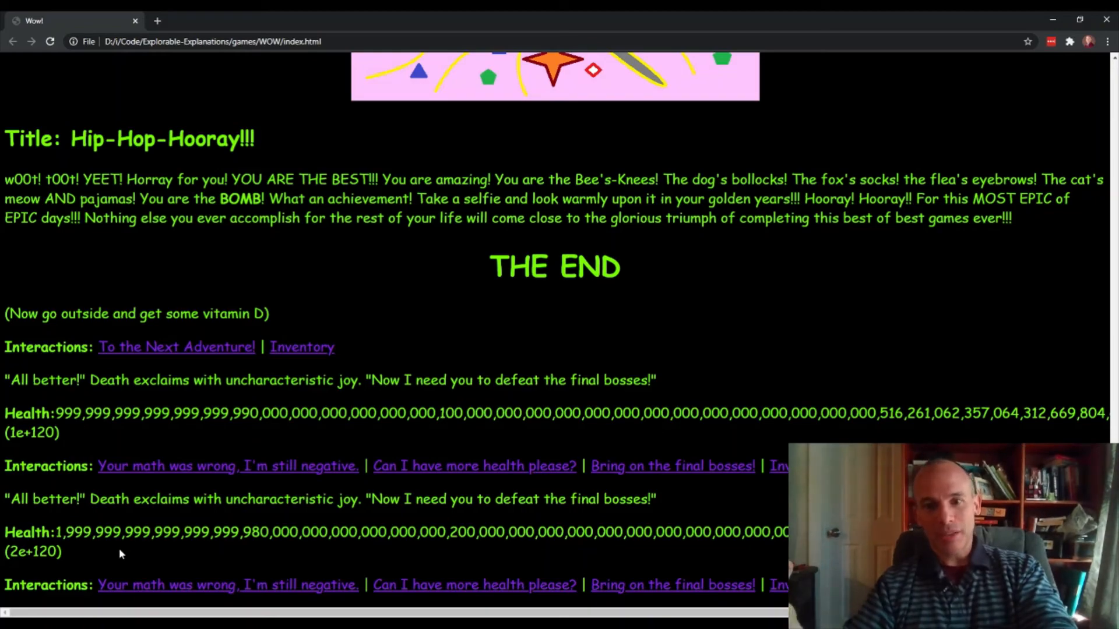
mouse_move(724, 359)
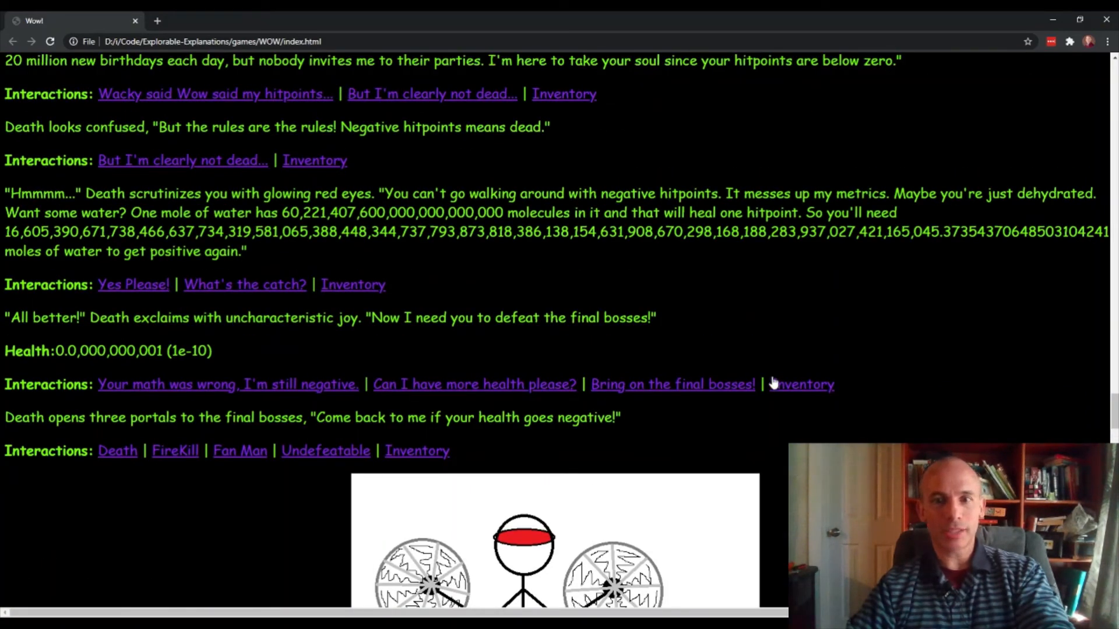
left_click(175, 450)
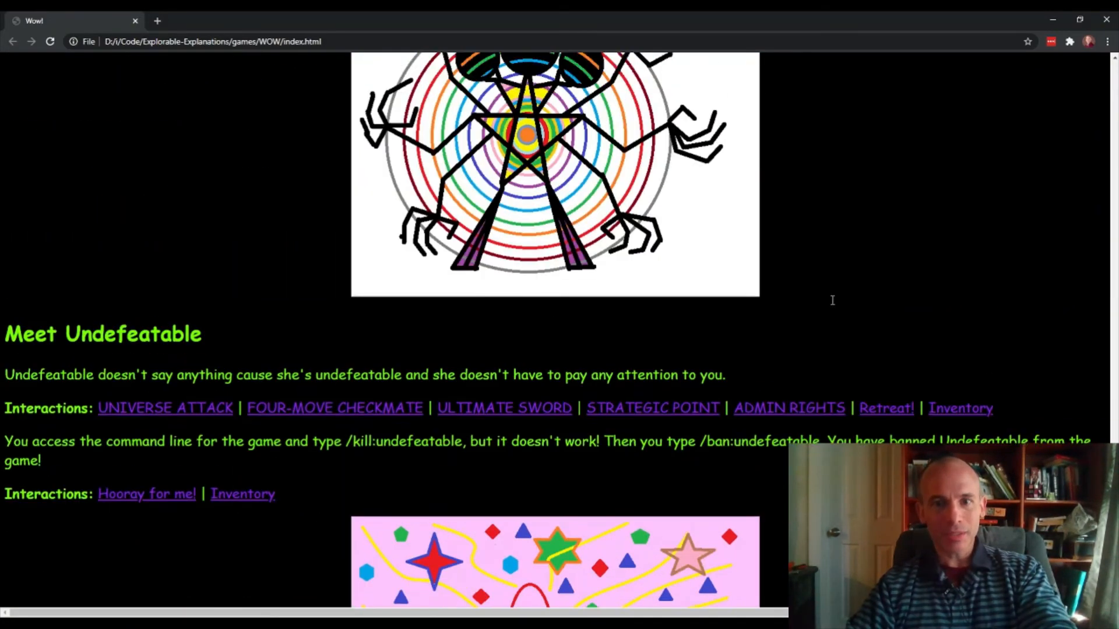
scroll("up", 3)
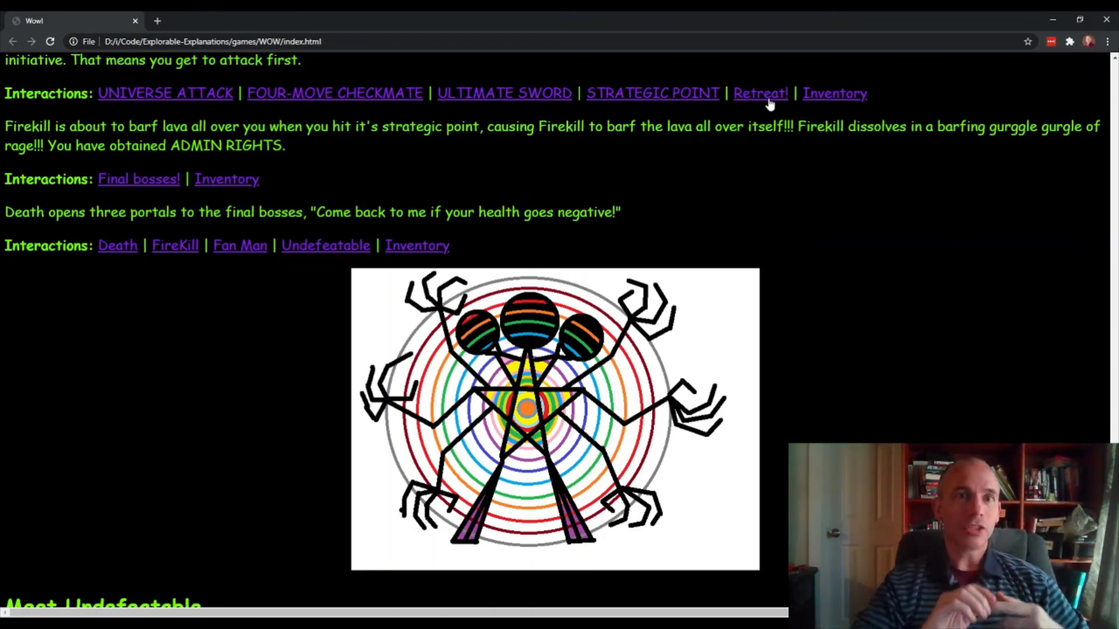
mouse_move(341, 99)
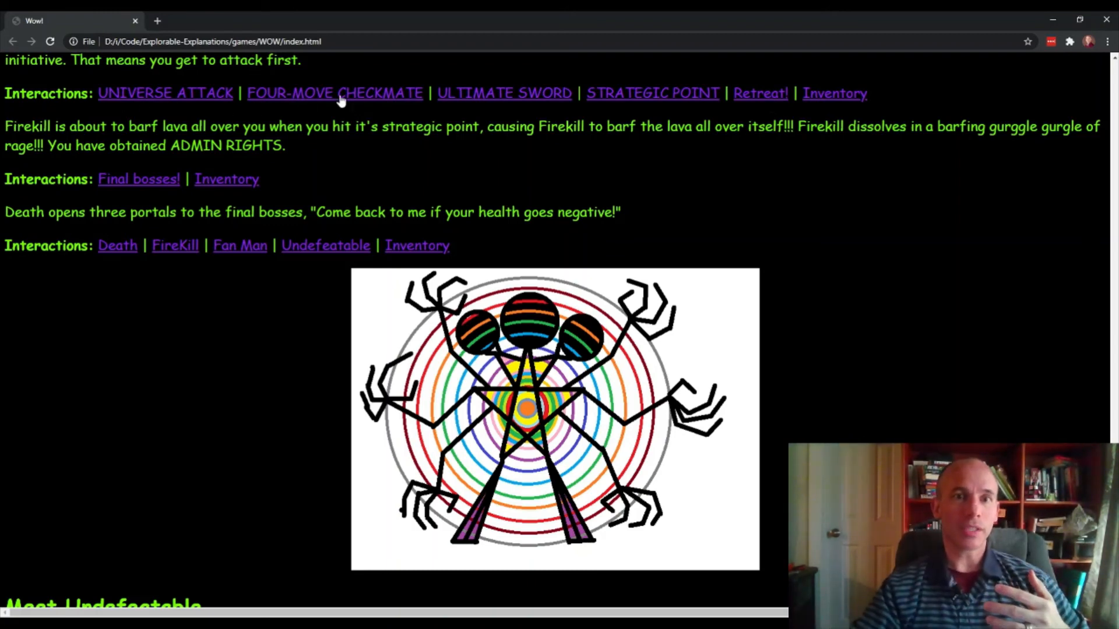
mouse_move(652, 92)
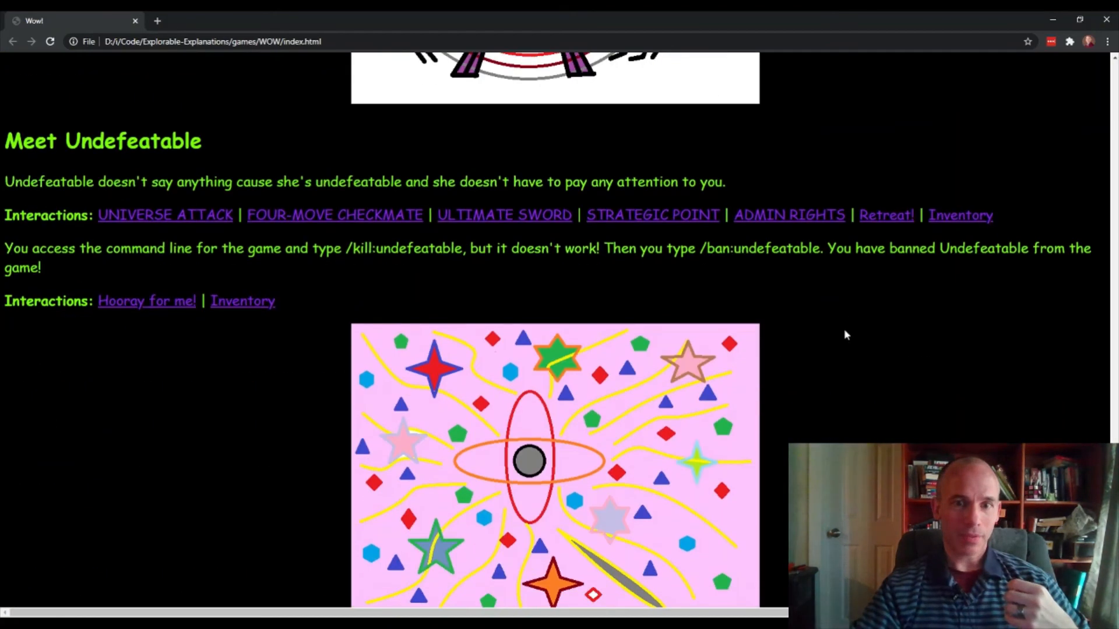
scroll("up", 3)
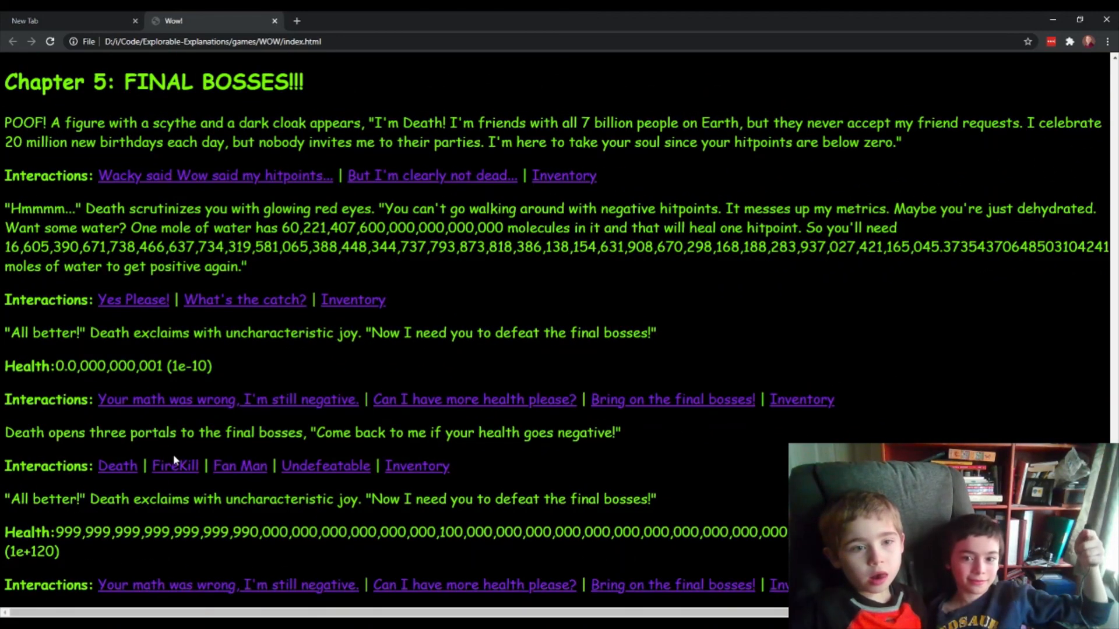
mouse_move(193, 500)
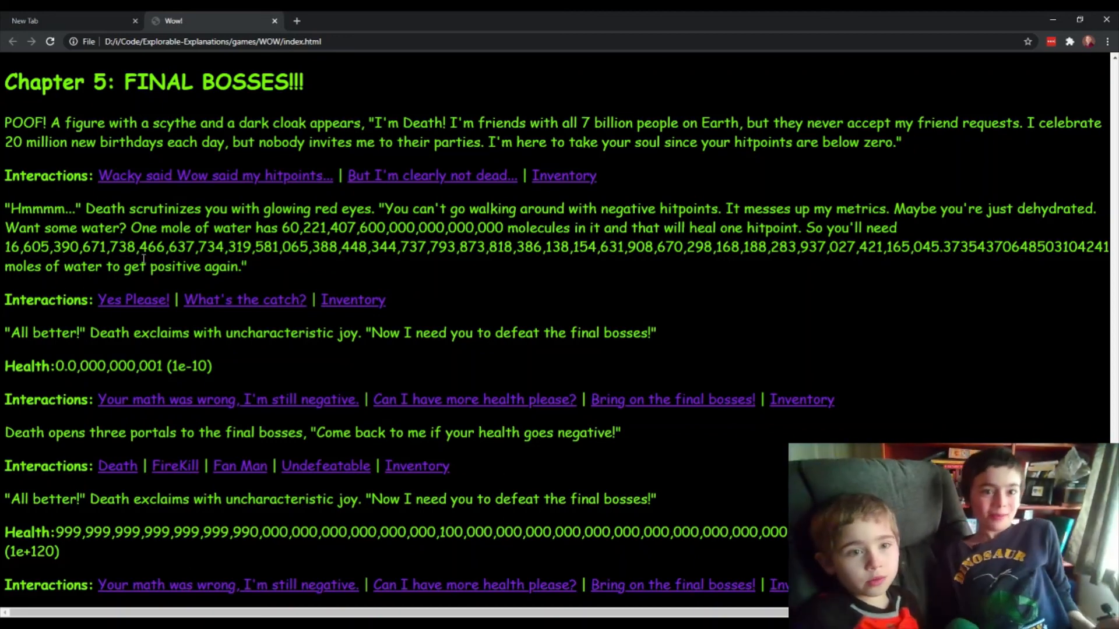
mouse_move(141, 290)
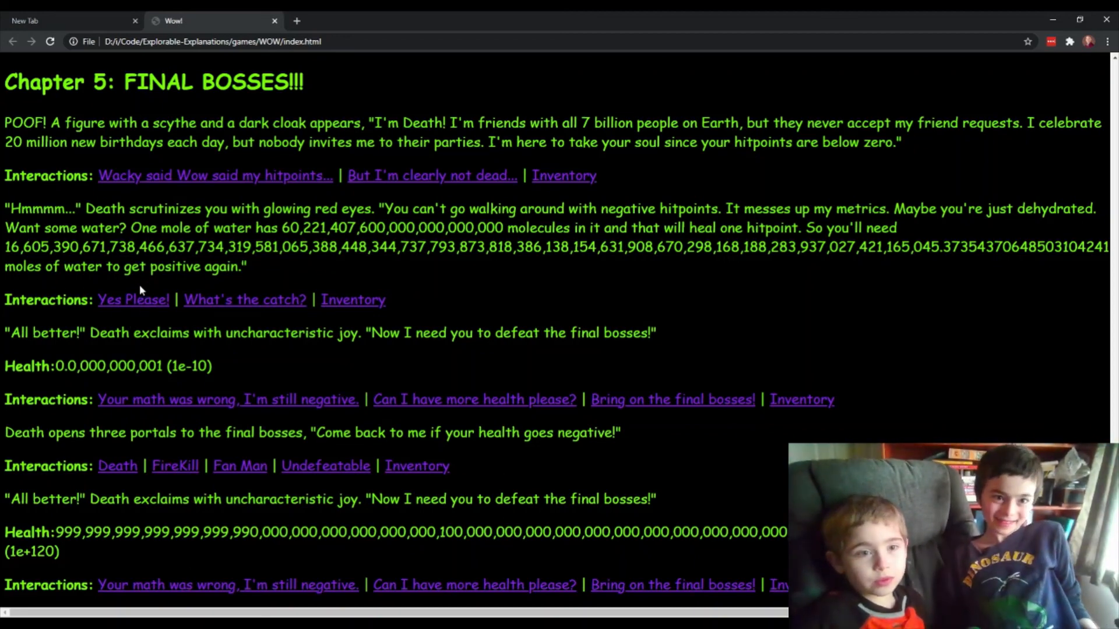